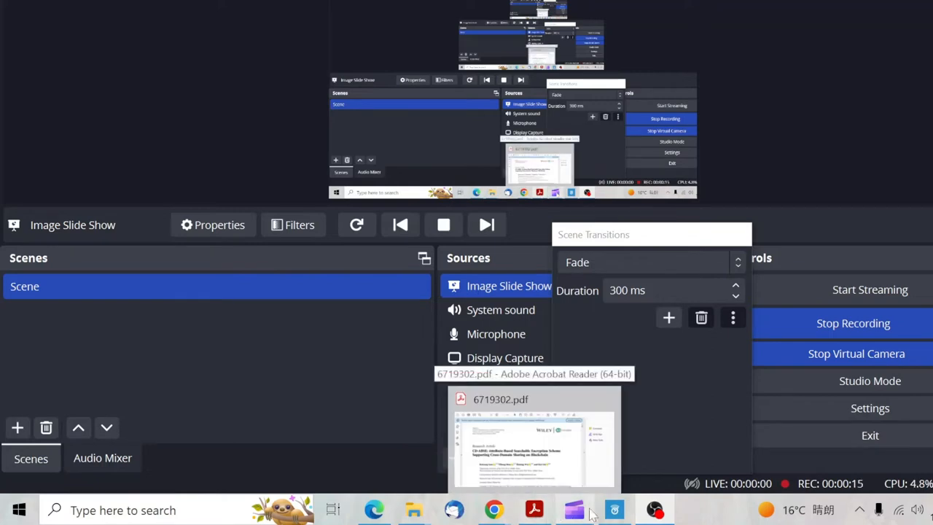
# Show the connected network CMCC-iqz6 on channel 1 at 2.412 GHz.
pyautogui.click(613, 510)
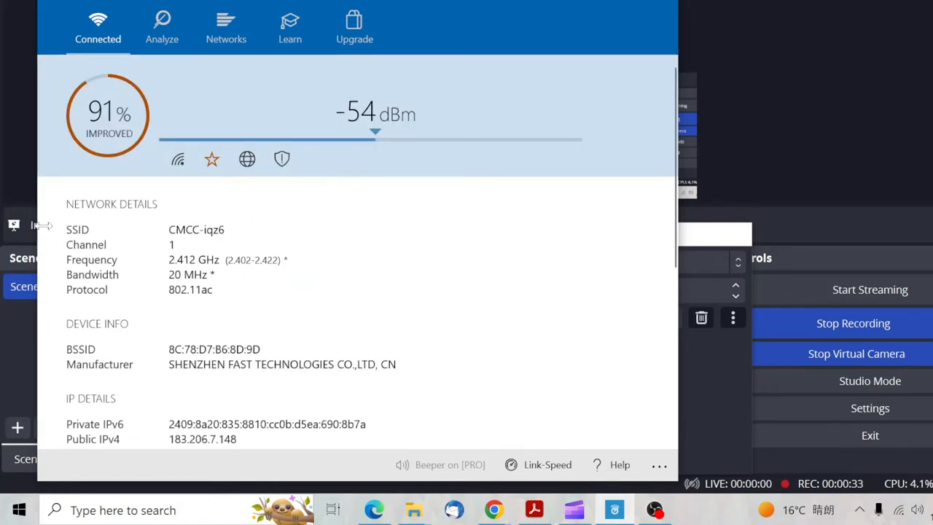
pyautogui.moveTo(277, 240)
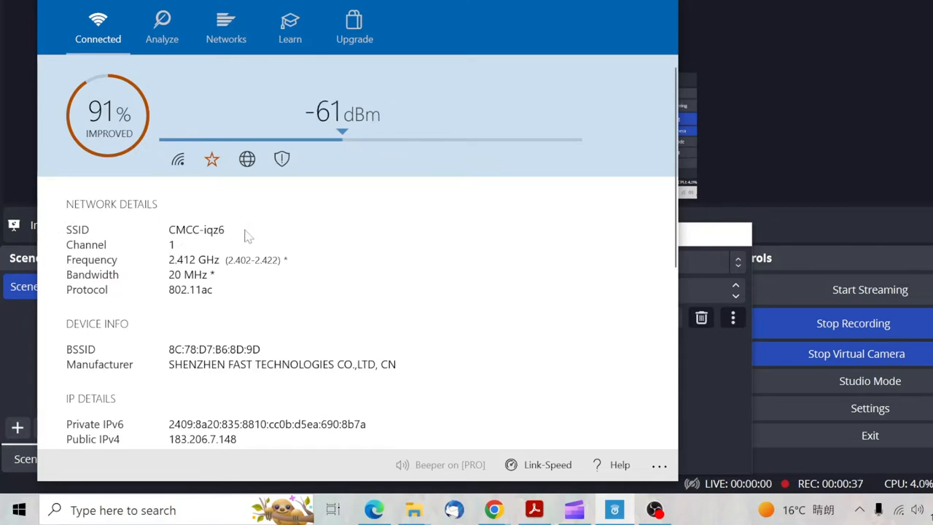
pyautogui.moveTo(257, 192)
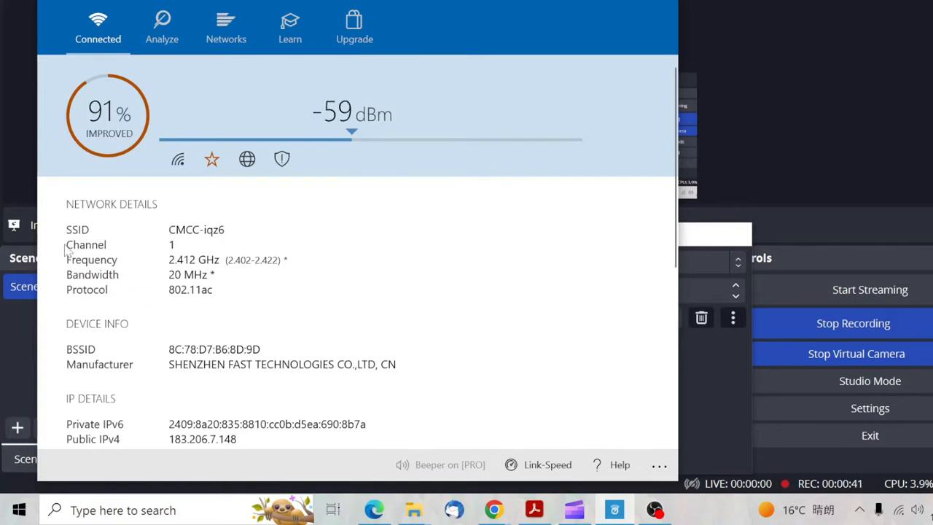
pyautogui.moveTo(196, 358)
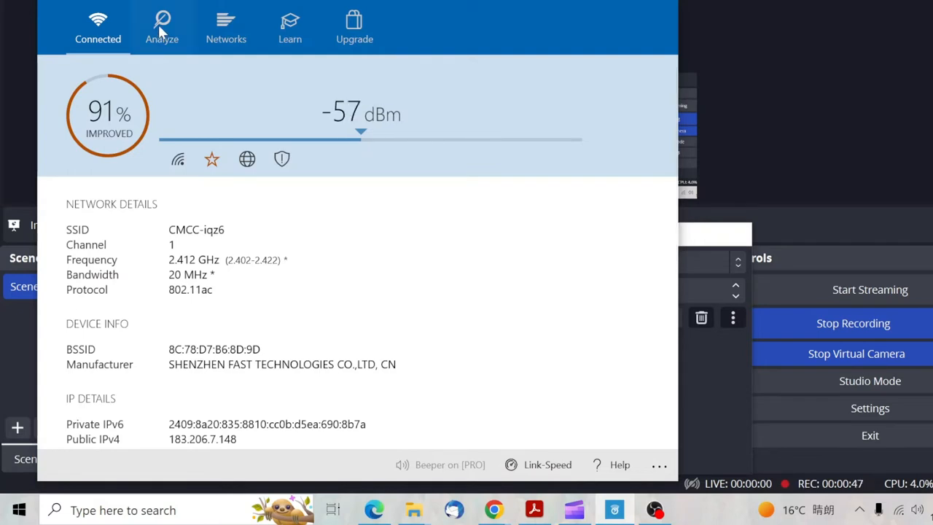
# View the 2.4 GHz channel overlap graph recommending channel 6.
pyautogui.click(162, 23)
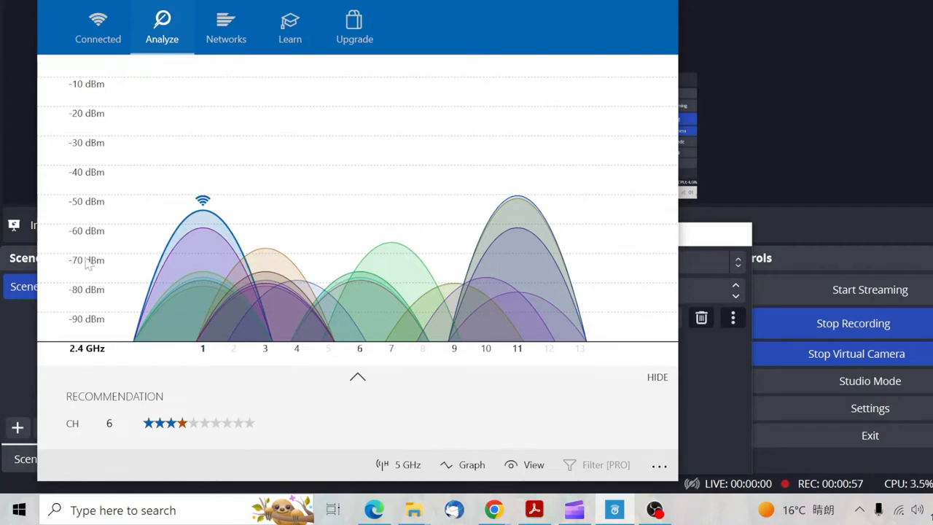
pyautogui.moveTo(452, 242)
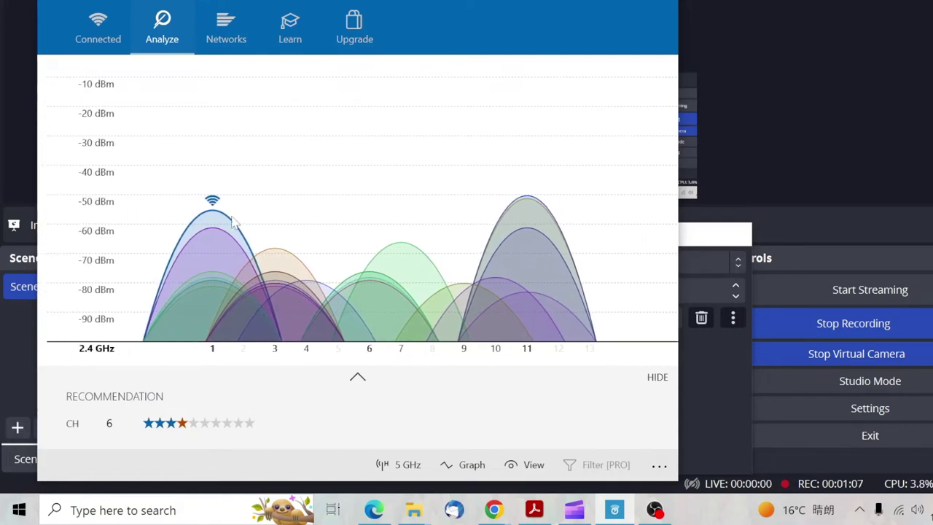
pyautogui.moveTo(437, 163)
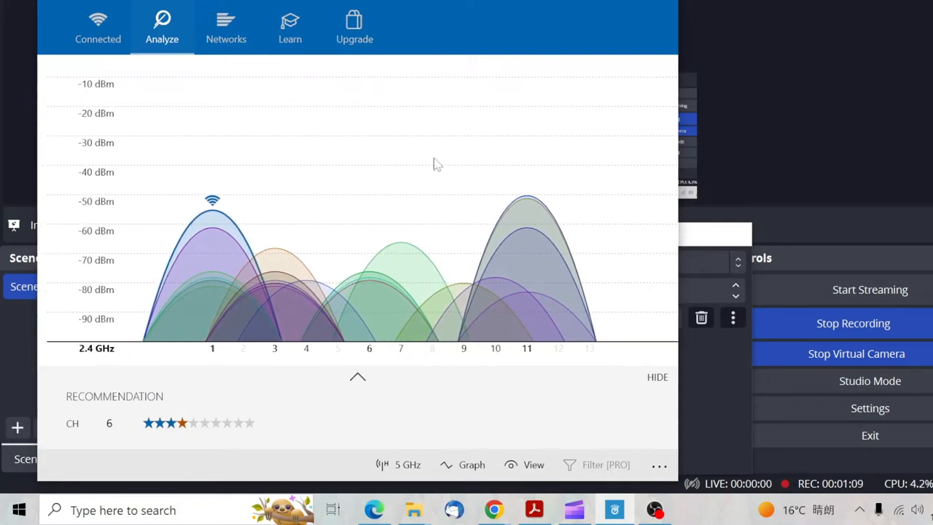
pyautogui.moveTo(413, 304)
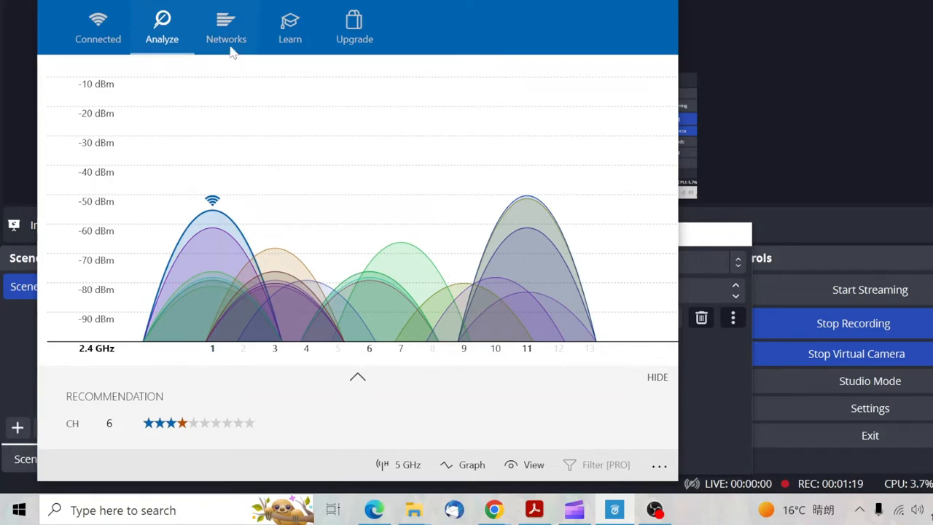
# Browse the list of 51 nearby networks with their channels and signal strengths.
pyautogui.click(226, 26)
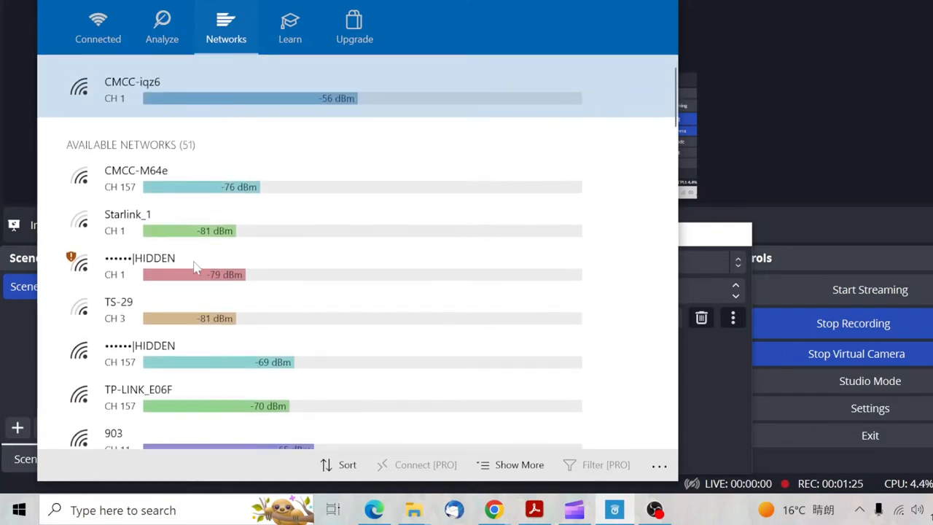
pyautogui.moveTo(260, 67)
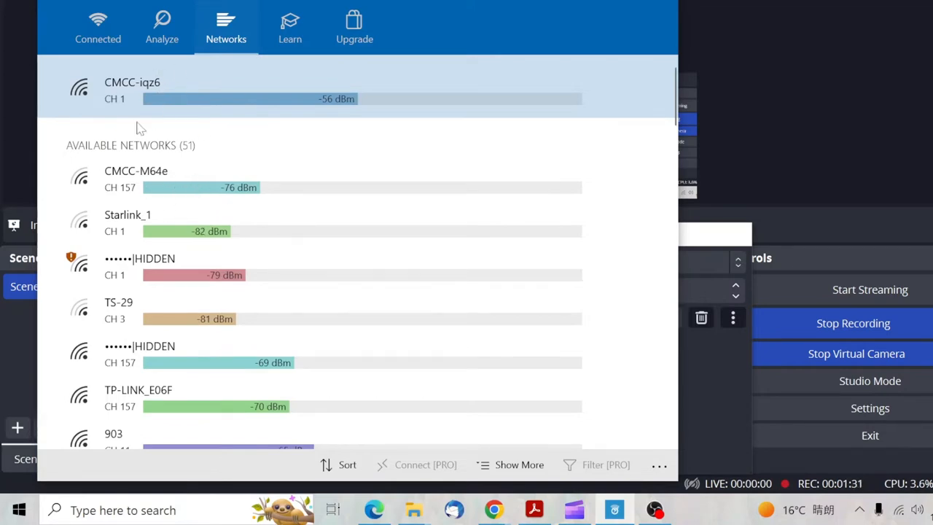
pyautogui.moveTo(180, 99)
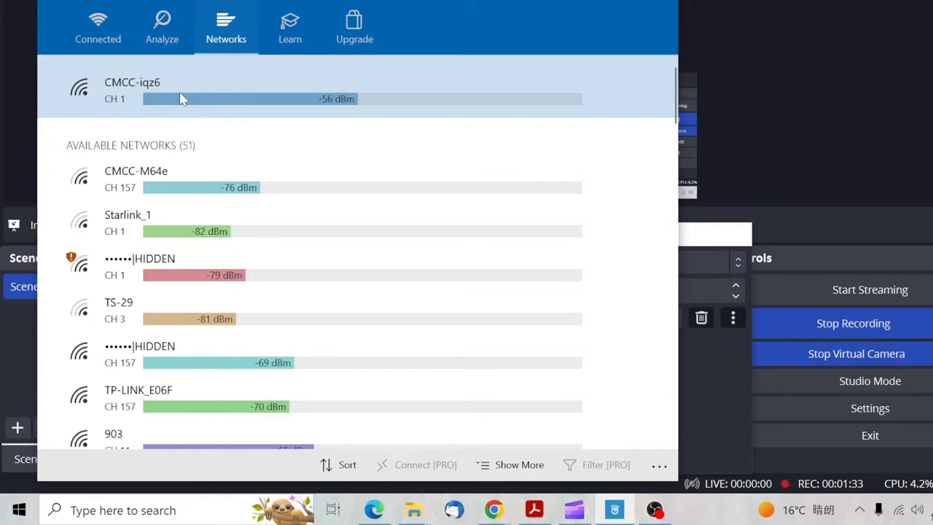
pyautogui.moveTo(217, 140)
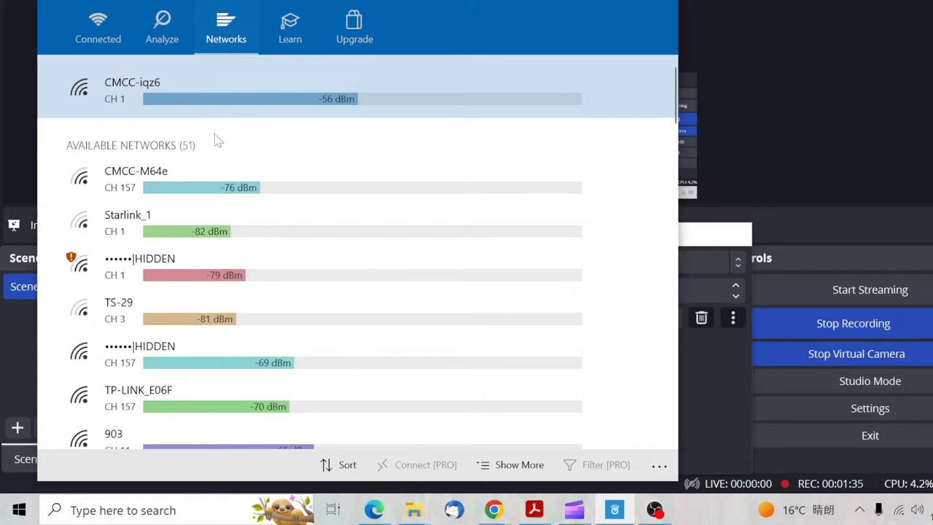
pyautogui.scroll(-3)
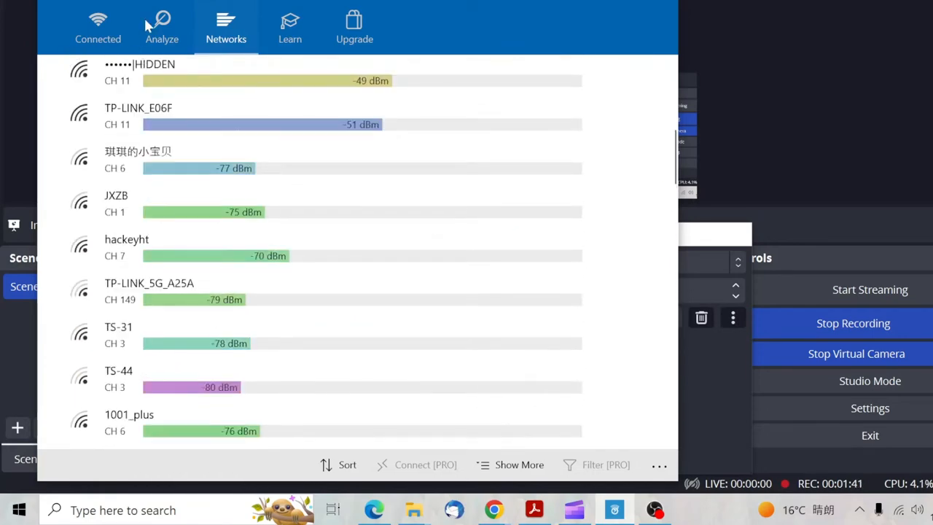
# Recheck the connection details, then return to the 2.4 GHz graph recommending channel 6.
pyautogui.click(161, 28)
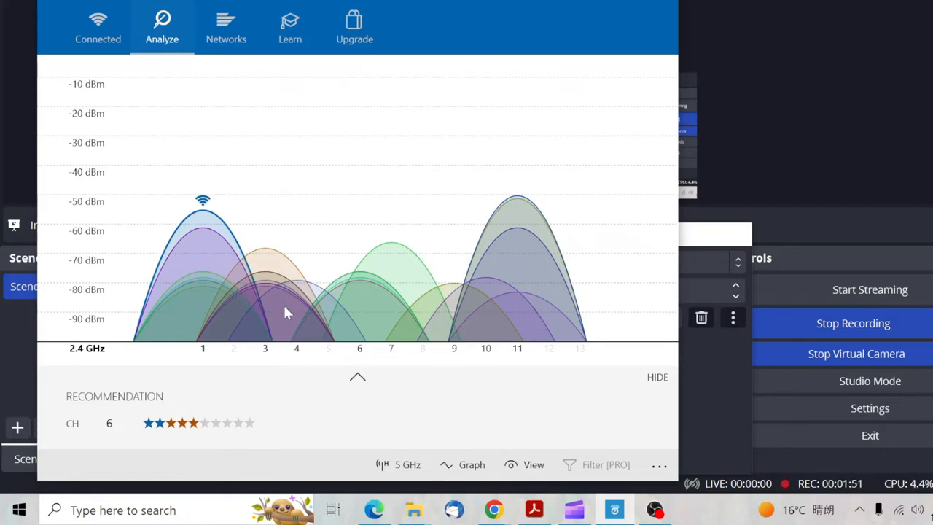
pyautogui.moveTo(534, 318)
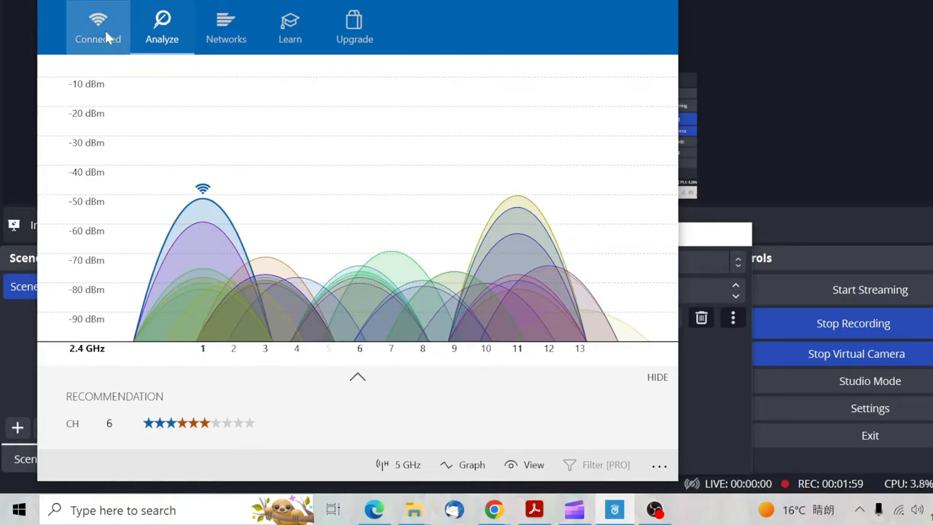
pyautogui.click(98, 26)
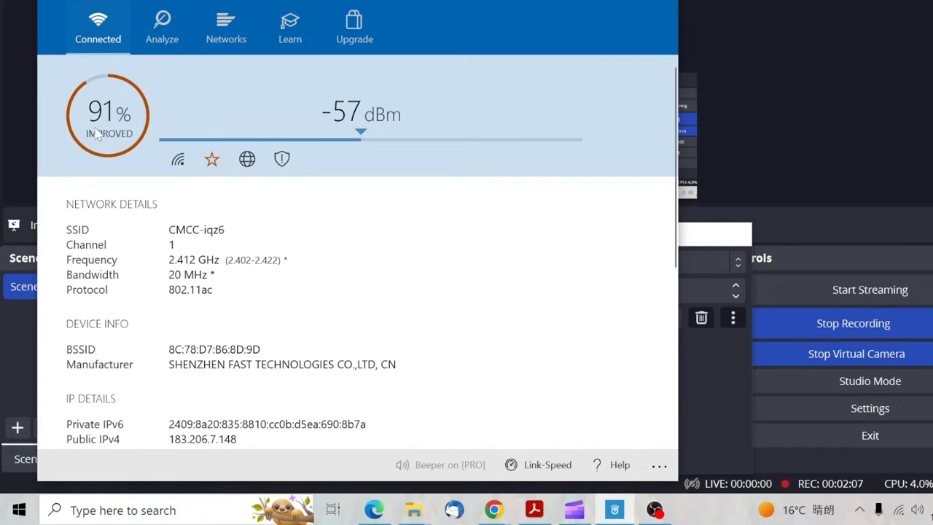
pyautogui.click(160, 25)
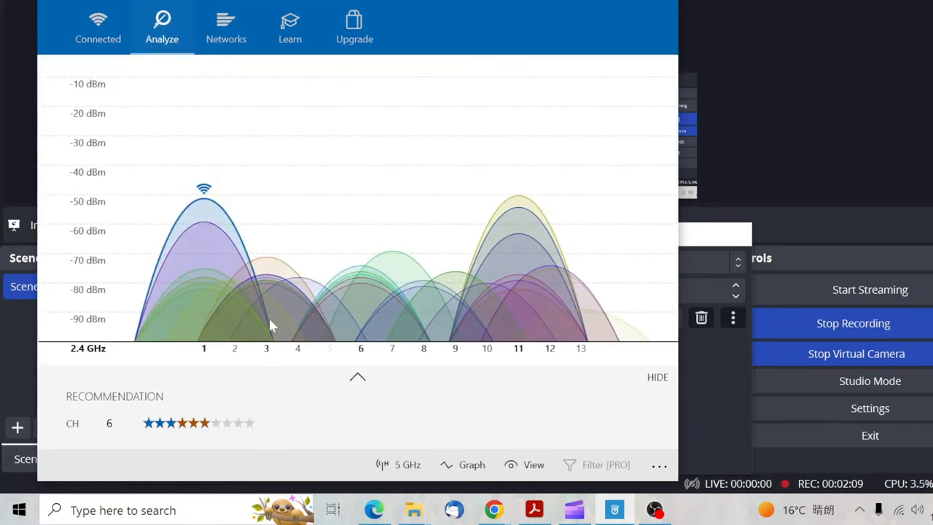
pyautogui.moveTo(343, 378)
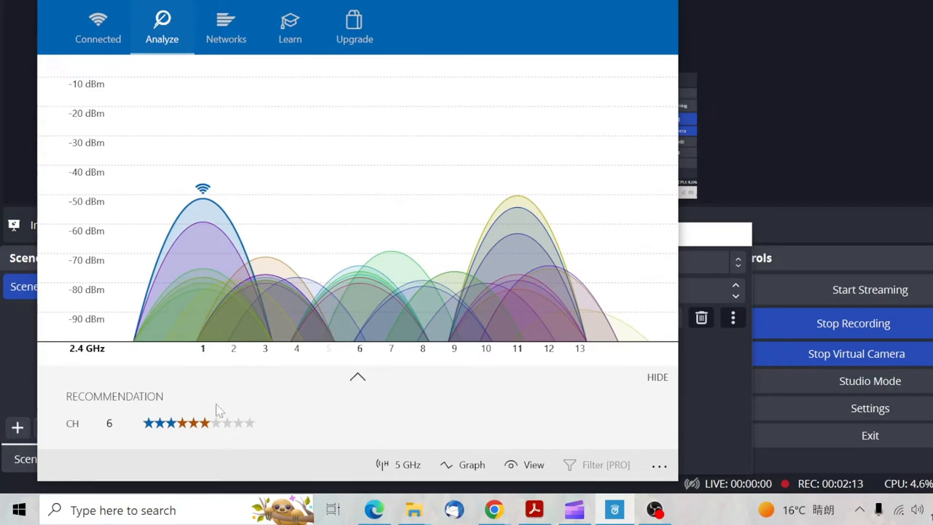
pyautogui.moveTo(347, 405)
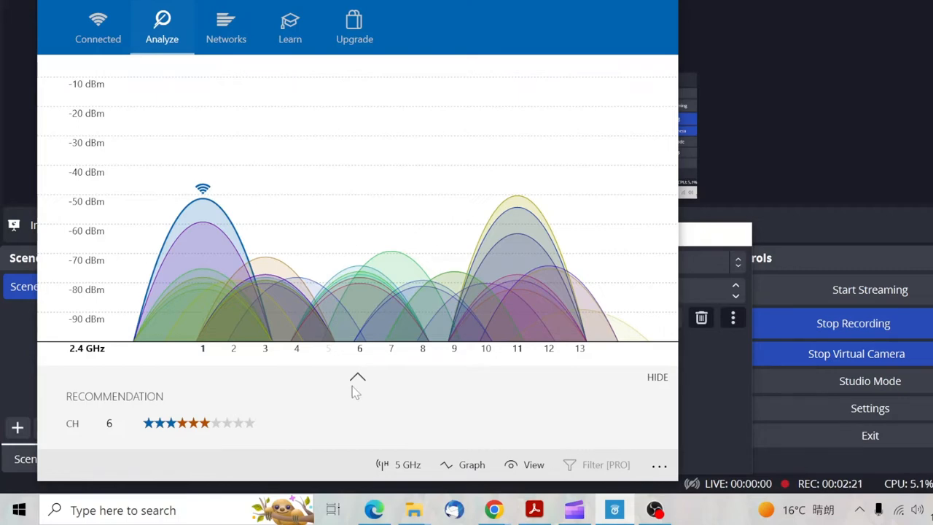
# Expand the per-channel star ratings, where channels 5 and 6 rate highest and channel 1 low.
pyautogui.click(355, 374)
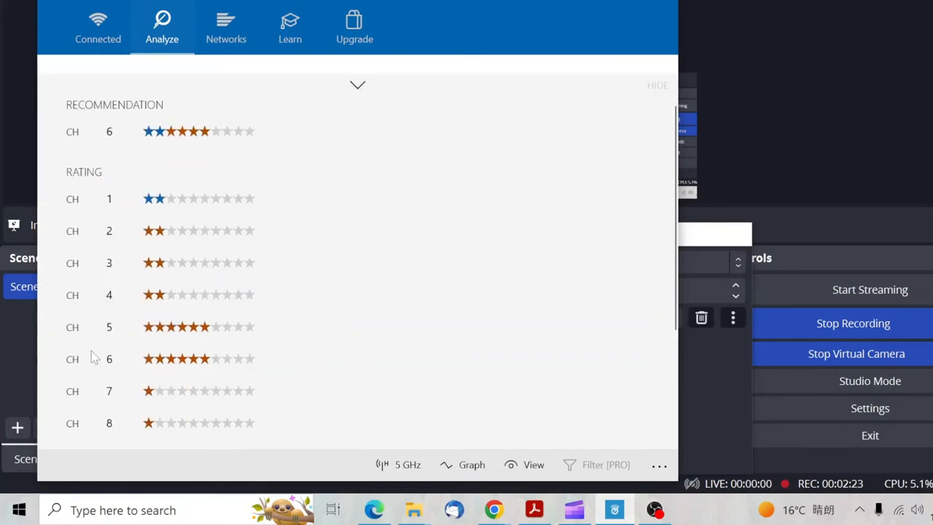
pyautogui.scroll(-3)
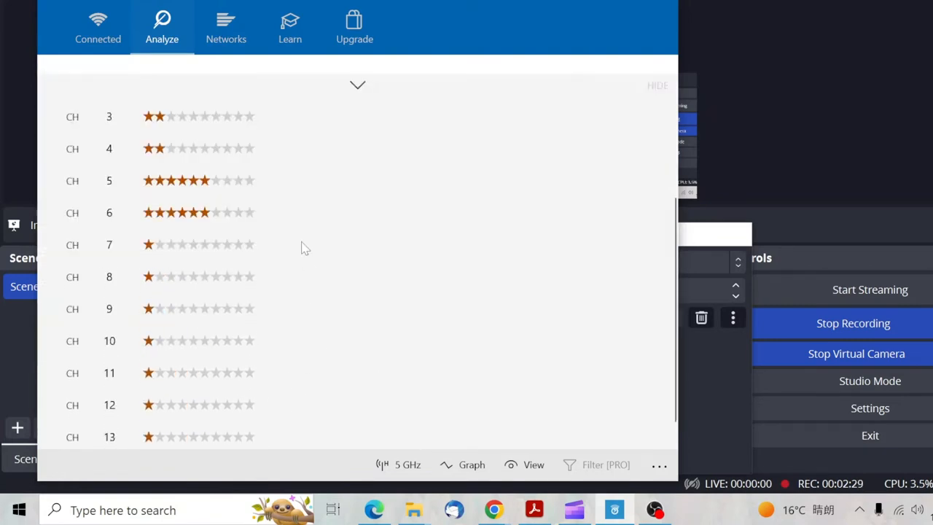
pyautogui.moveTo(250, 251)
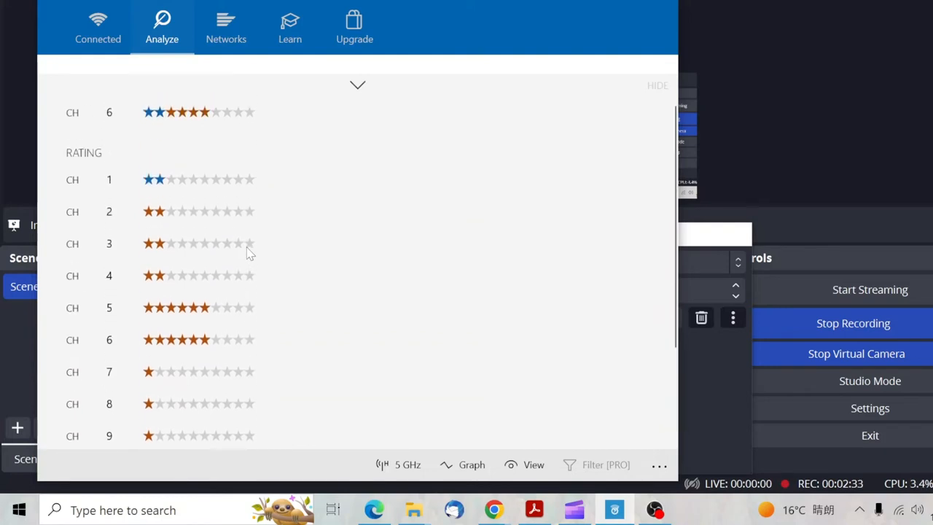
pyautogui.moveTo(148, 188)
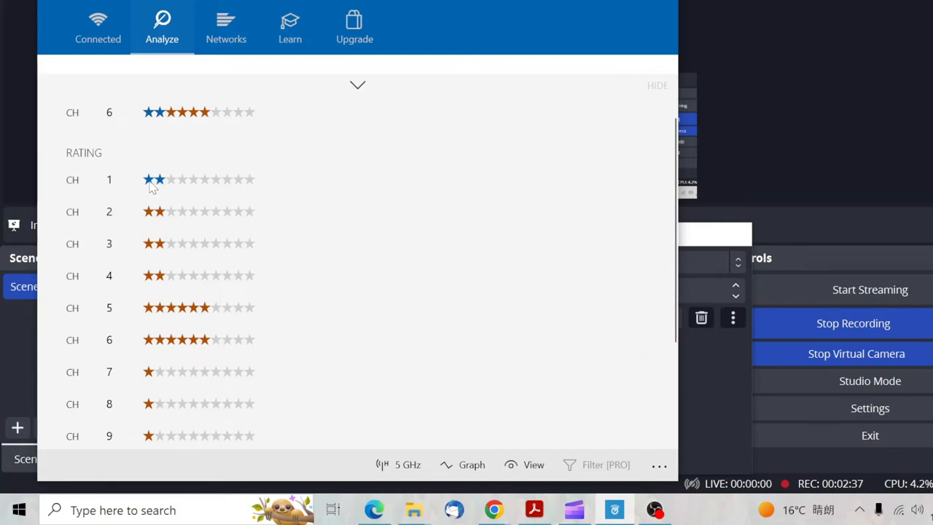
pyautogui.moveTo(226, 372)
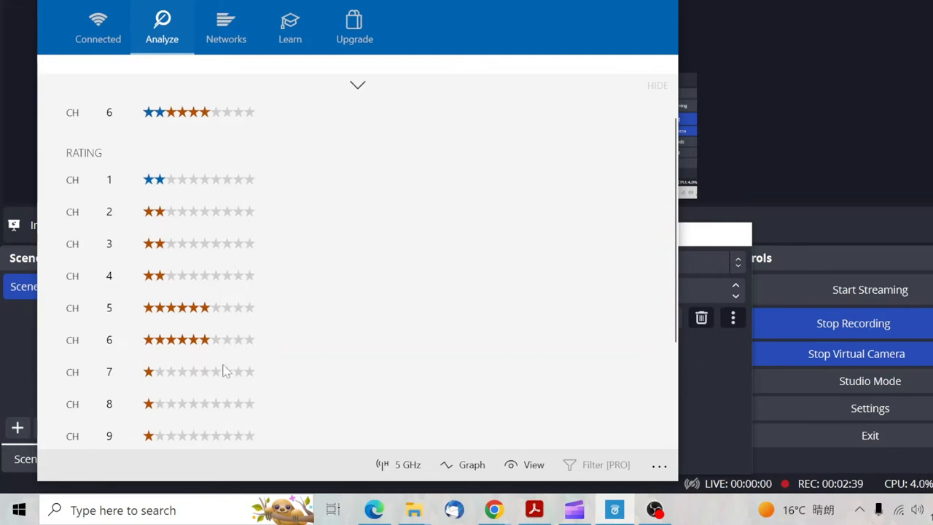
pyautogui.moveTo(321, 400)
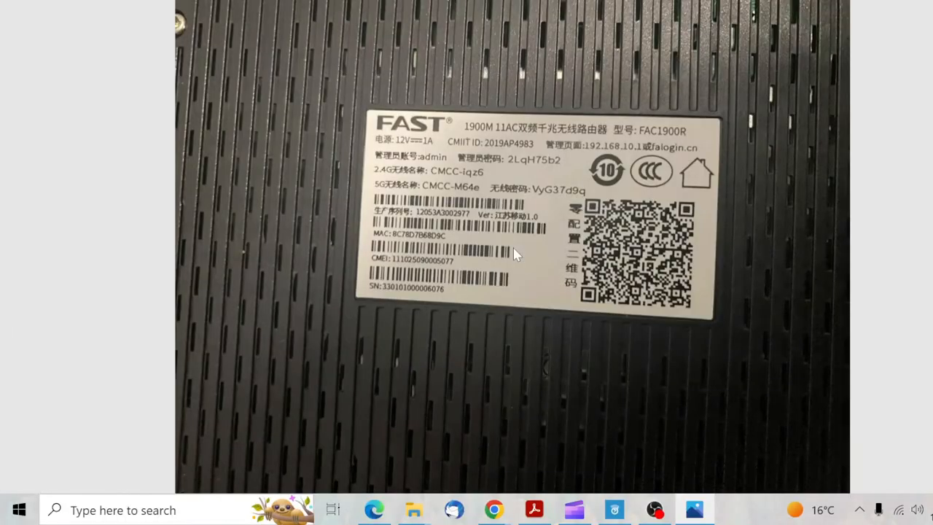
pyautogui.moveTo(721, 181)
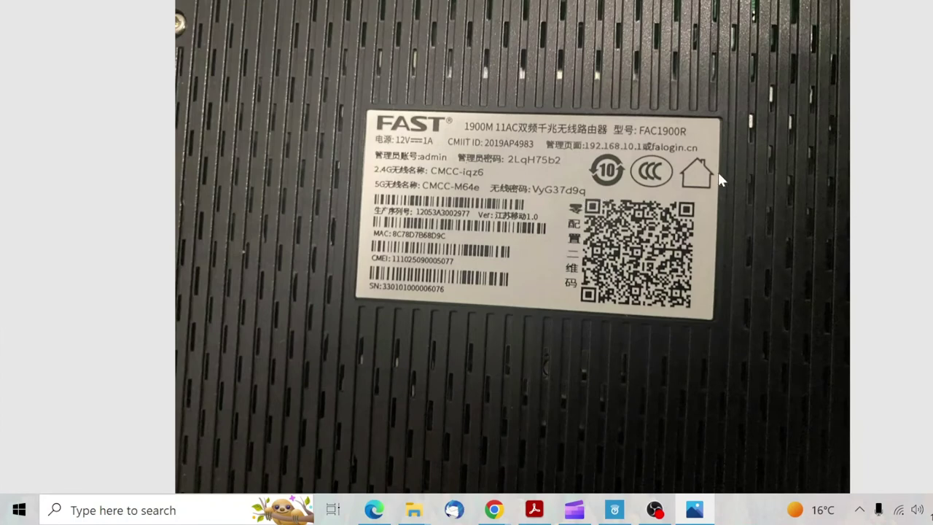
pyautogui.moveTo(697, 150)
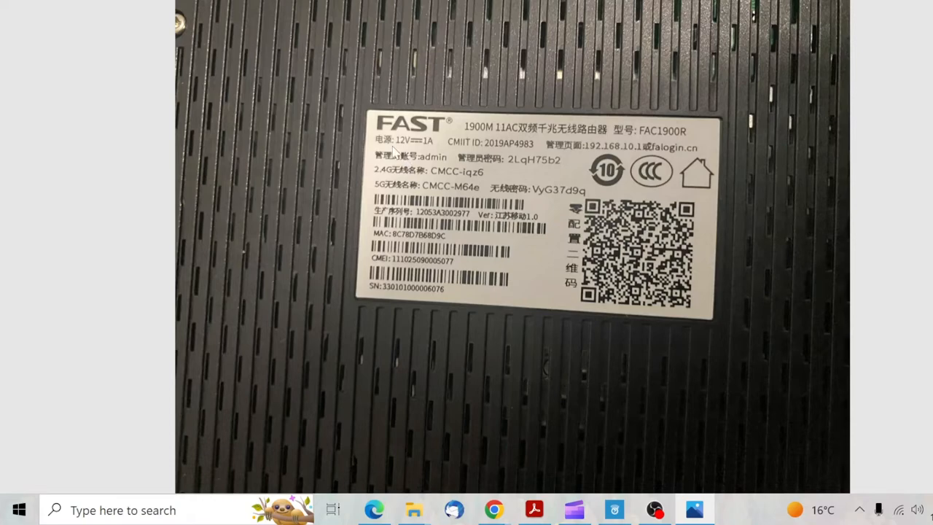
pyautogui.moveTo(461, 297)
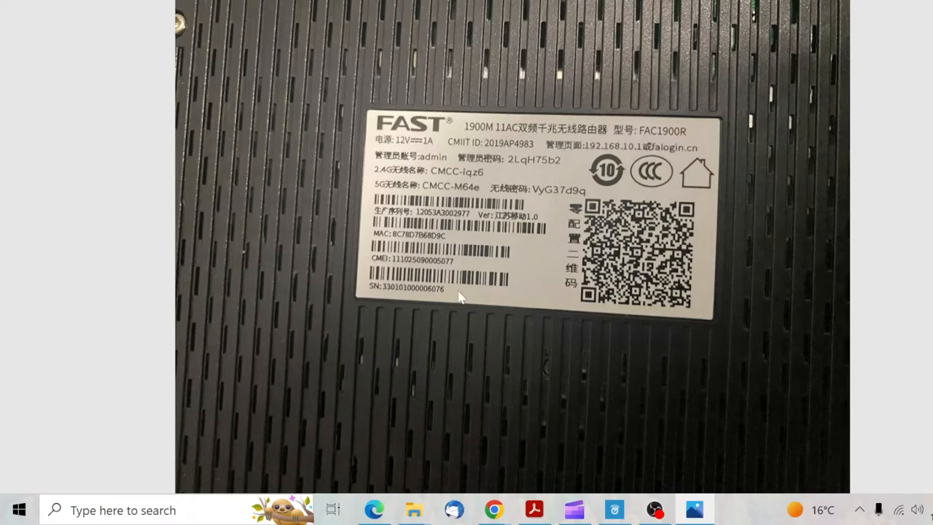
# In Edge, load the FAC1900R router login page at falogin.cn.
pyautogui.click(376, 508)
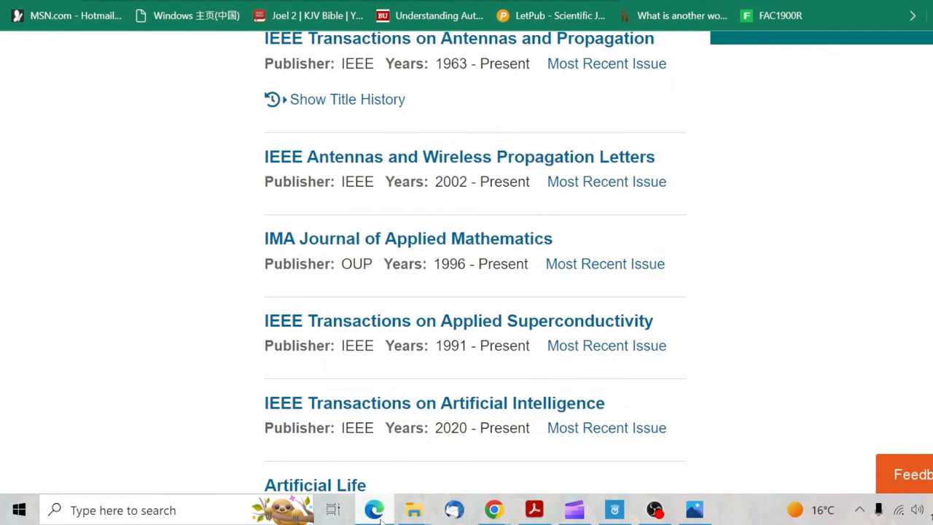
pyautogui.moveTo(865, 73)
pyautogui.write('f')
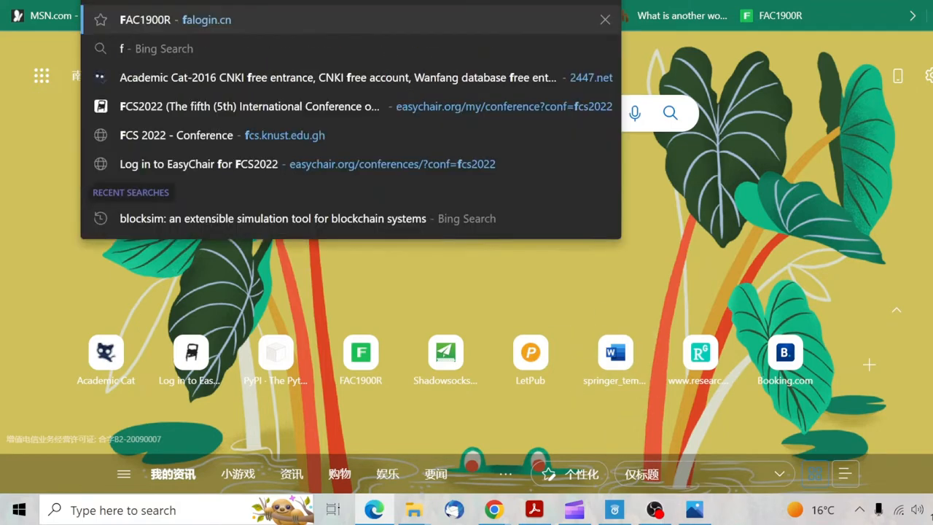
pyautogui.click(603, 20)
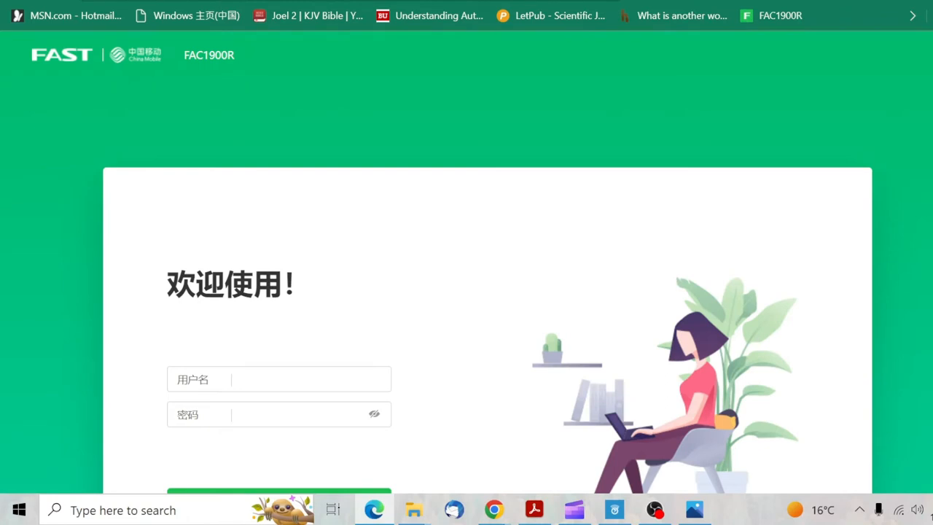
pyautogui.moveTo(263, 339)
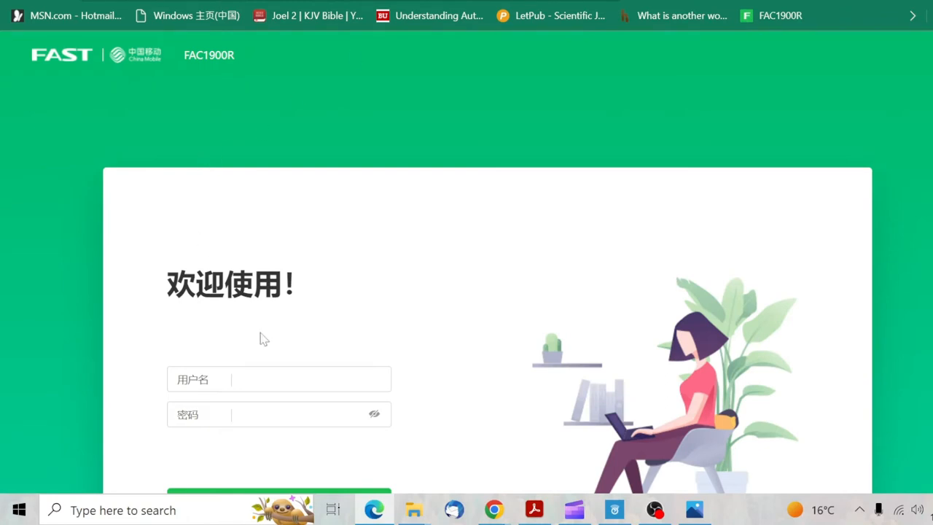
# Log in with the saved admin credentials to reach the router's home overview.
pyautogui.click(279, 379)
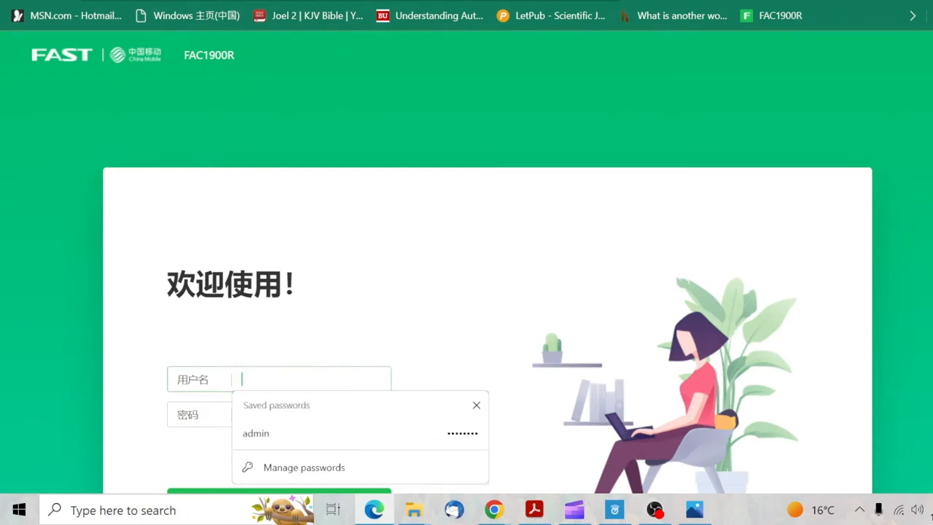
pyautogui.click(255, 433)
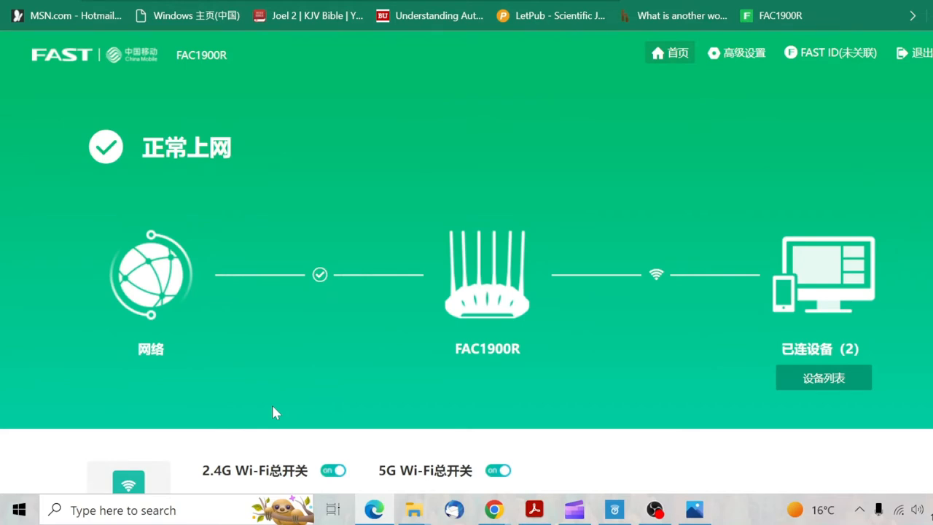
# Scroll to the Wi-Fi settings panel listing 2.4G CMCC-iqz6 and 5G CMCC-M64e.
pyautogui.scroll(-3)
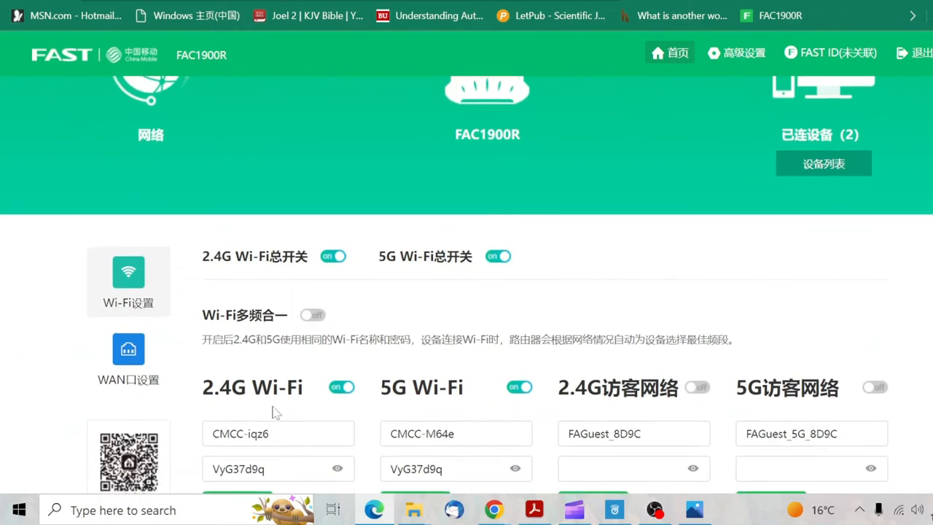
pyautogui.scroll(-3)
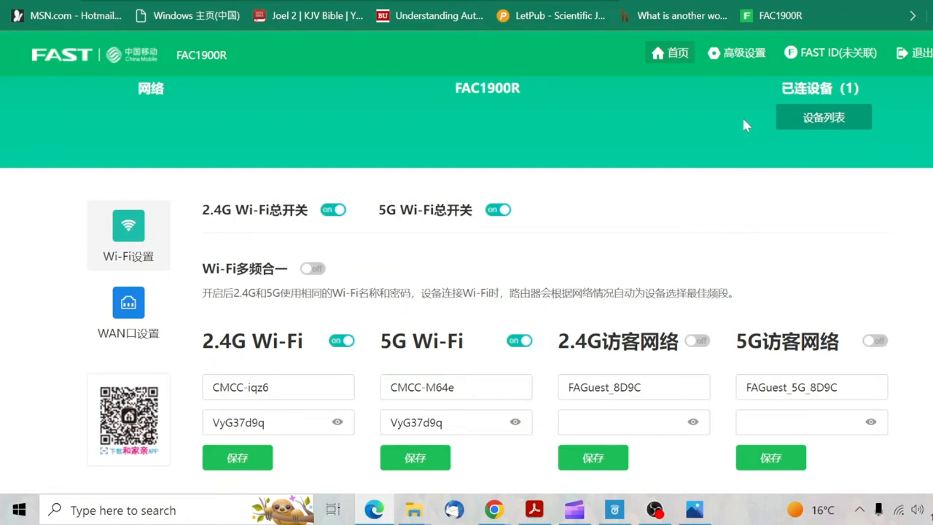
pyautogui.moveTo(729, 58)
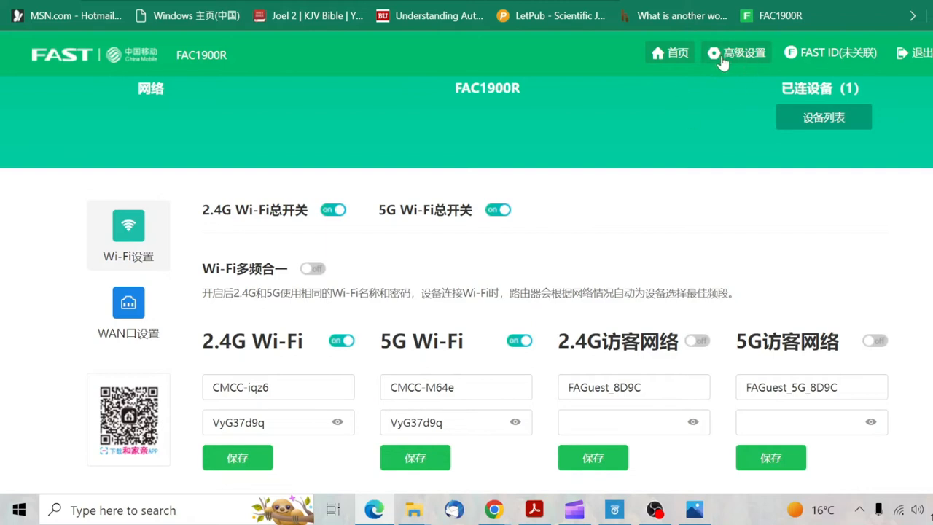
# In advanced settings, expand the 2.4G channel dropdown showing Auto and channels 1–6.
pyautogui.click(735, 52)
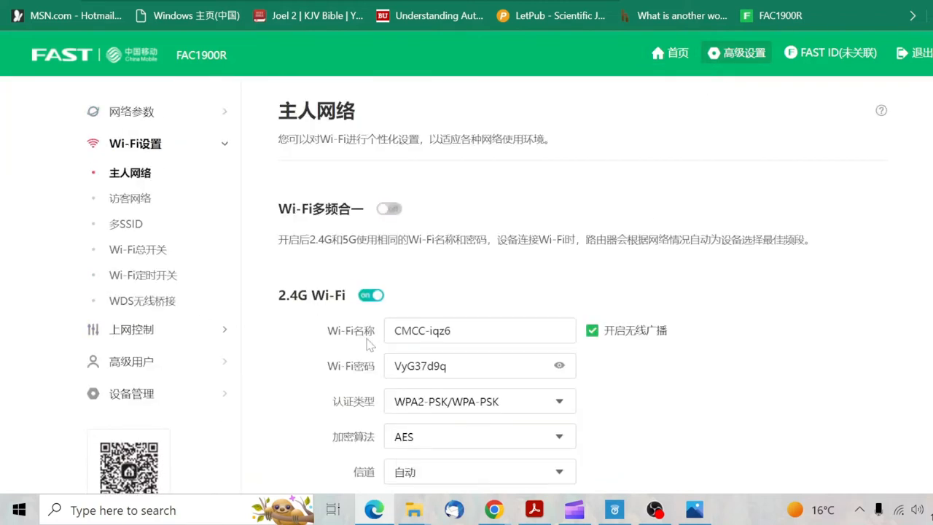
pyautogui.scroll(-3)
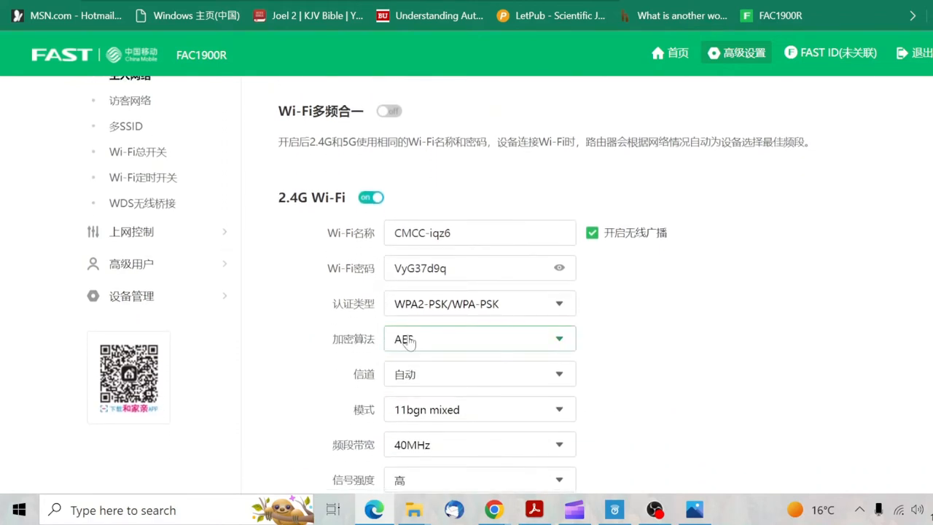
pyautogui.scroll(-3)
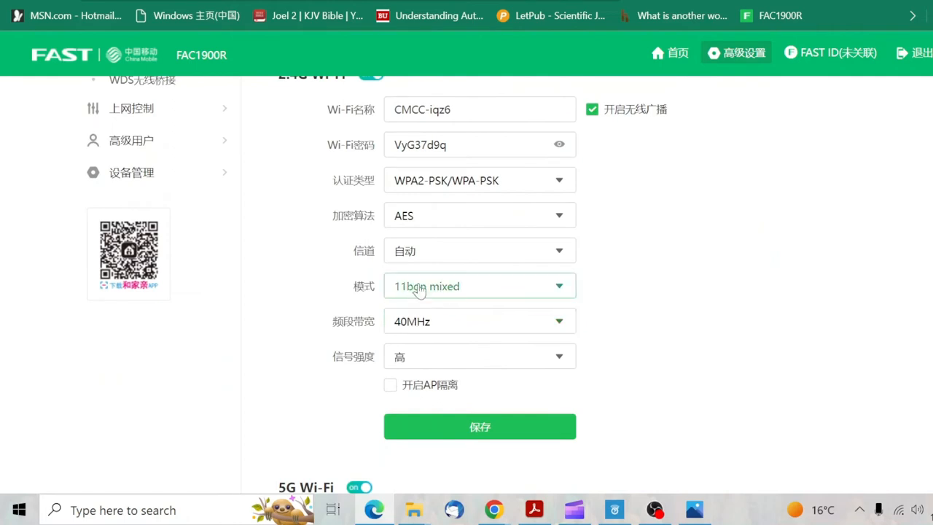
pyautogui.click(478, 250)
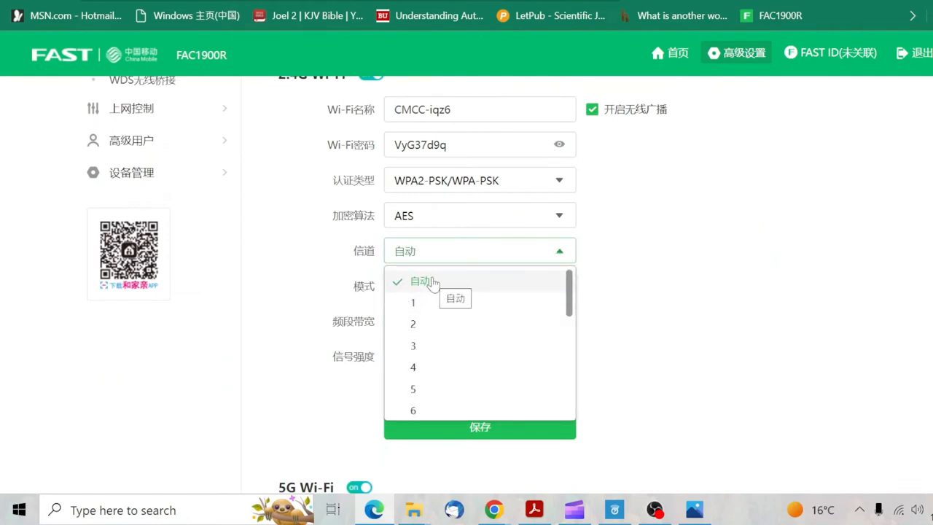
pyautogui.scroll(-3)
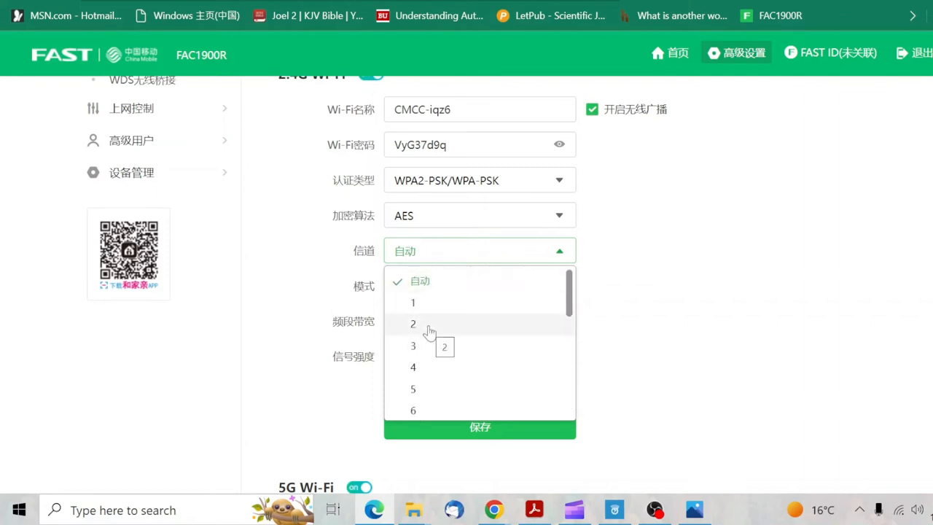
pyautogui.moveTo(443, 335)
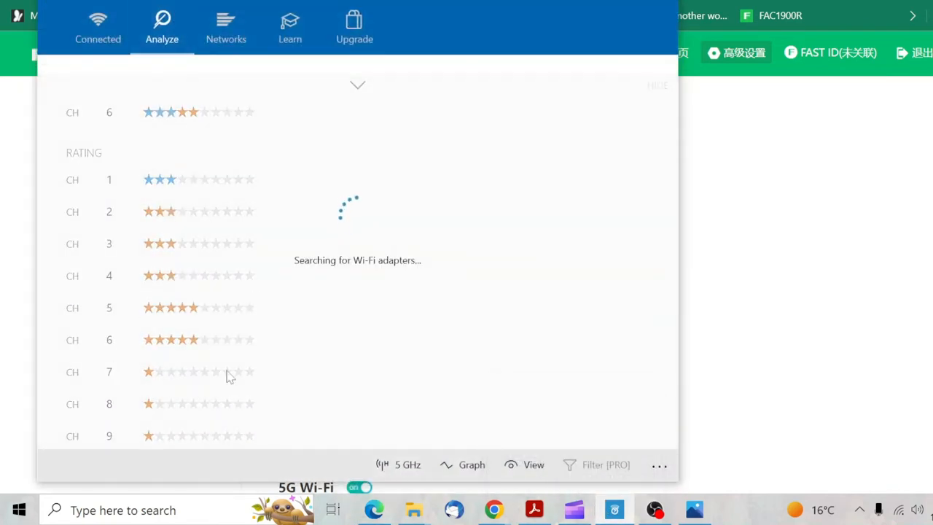
pyautogui.moveTo(221, 323)
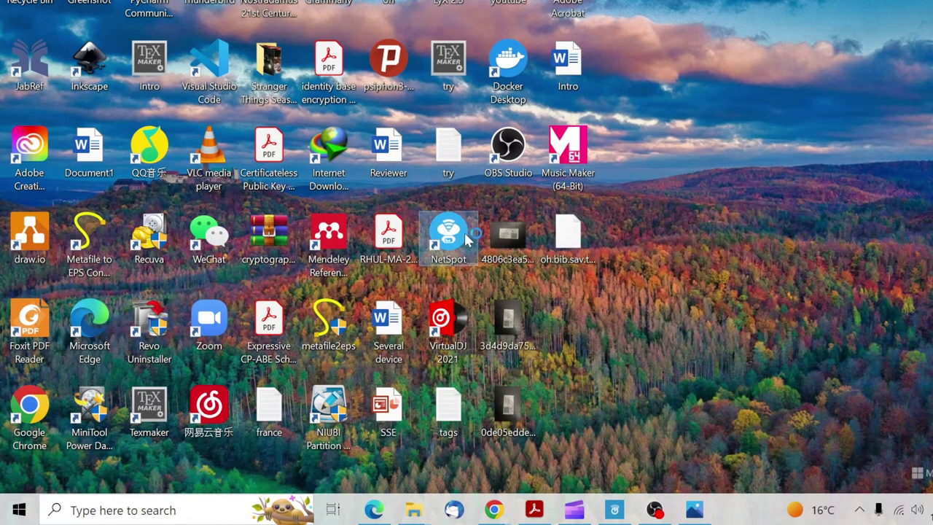
# Launch NetSpot and continue past the Free Edition notice to the Discover list of 60 networks.
pyautogui.doubleClick(447, 232)
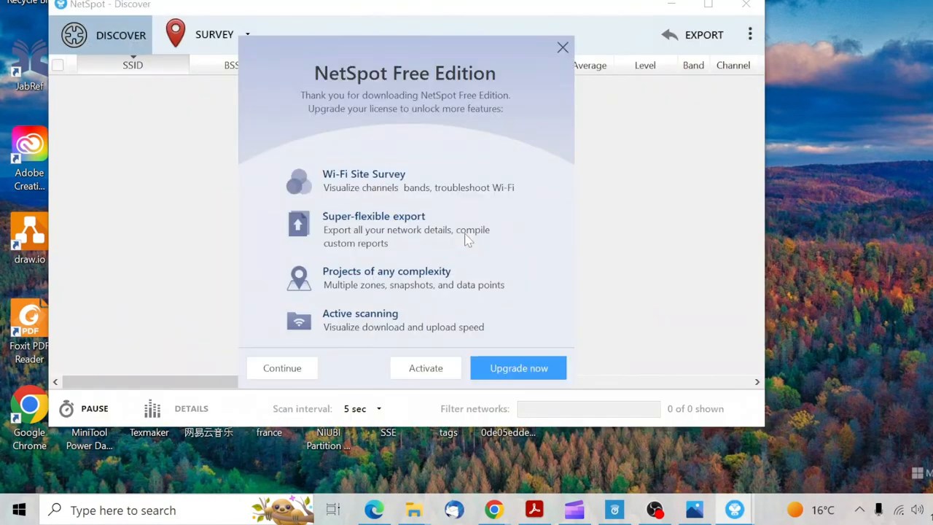
pyautogui.click(563, 46)
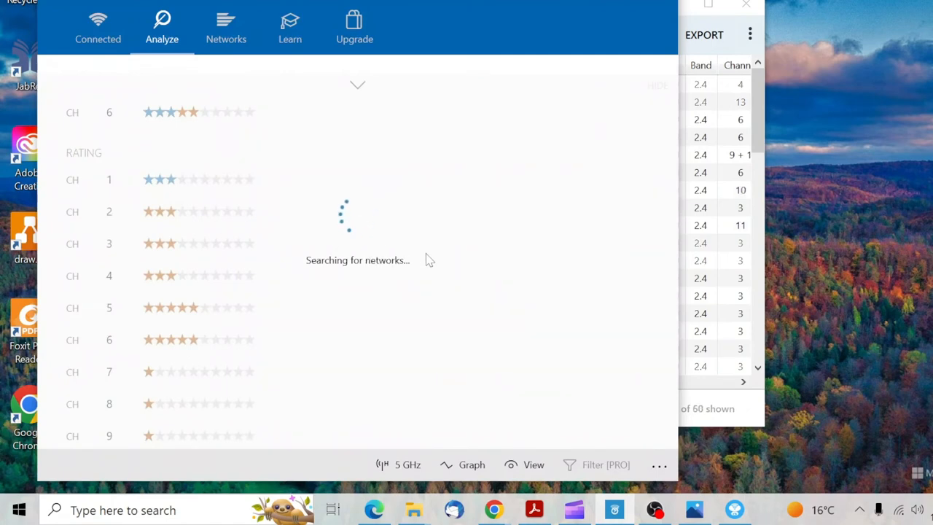
pyautogui.moveTo(577, 116)
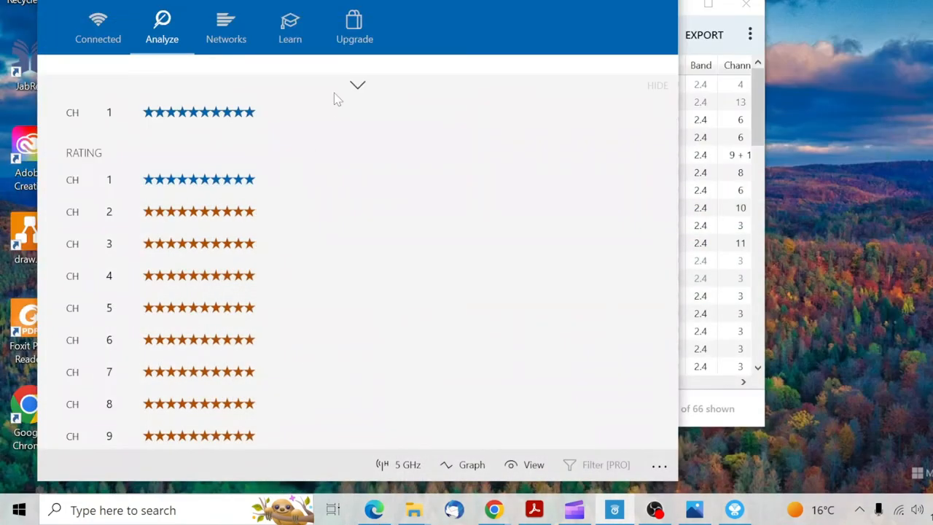
# Review CMCC-iqz6 connection details and full channel ratings, showing channel 1 at 91% improved.
pyautogui.click(98, 27)
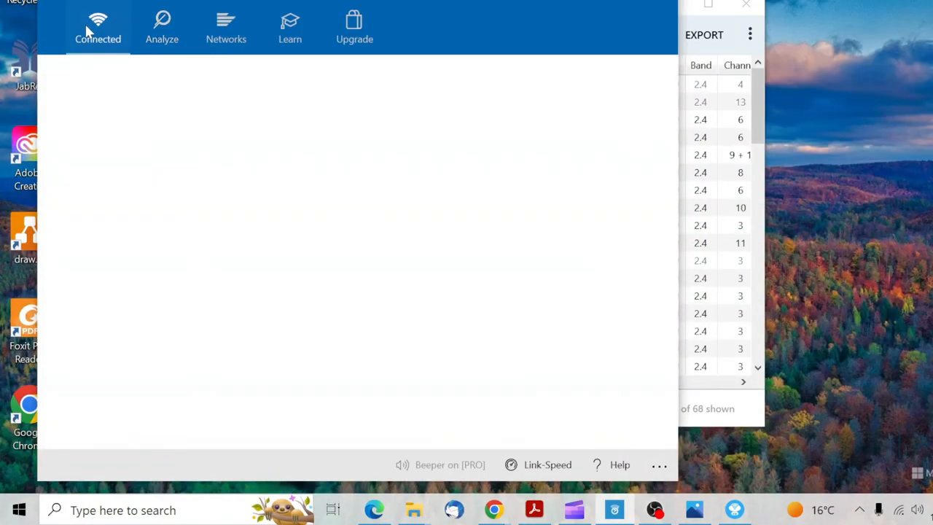
pyautogui.click(161, 27)
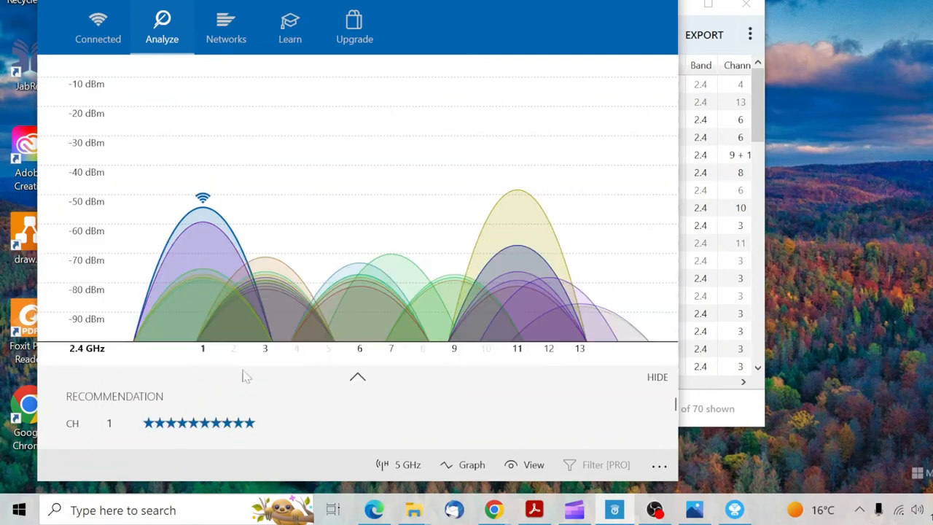
pyautogui.moveTo(360, 394)
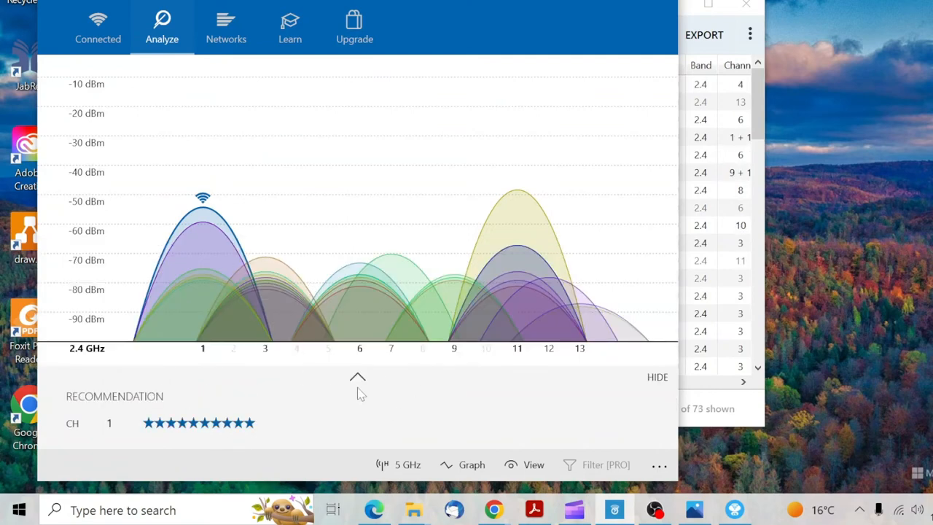
pyautogui.click(357, 376)
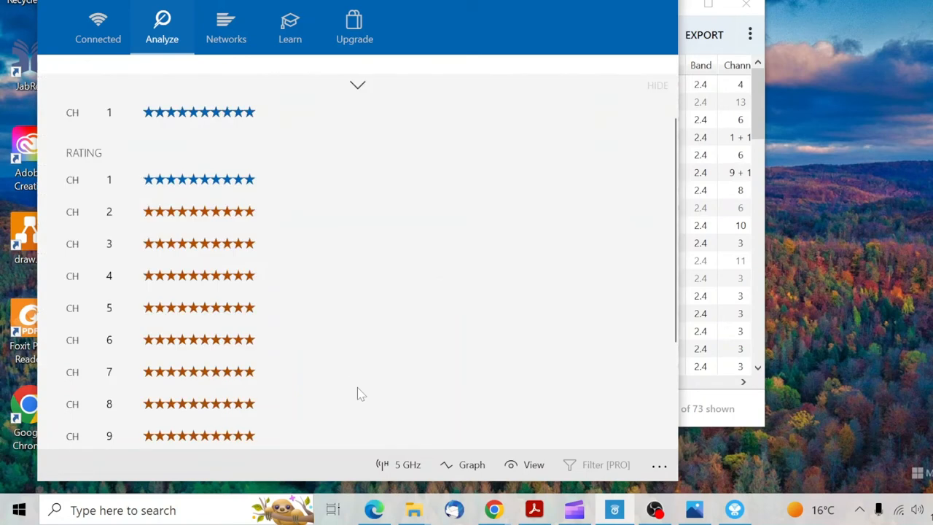
pyautogui.moveTo(98, 18)
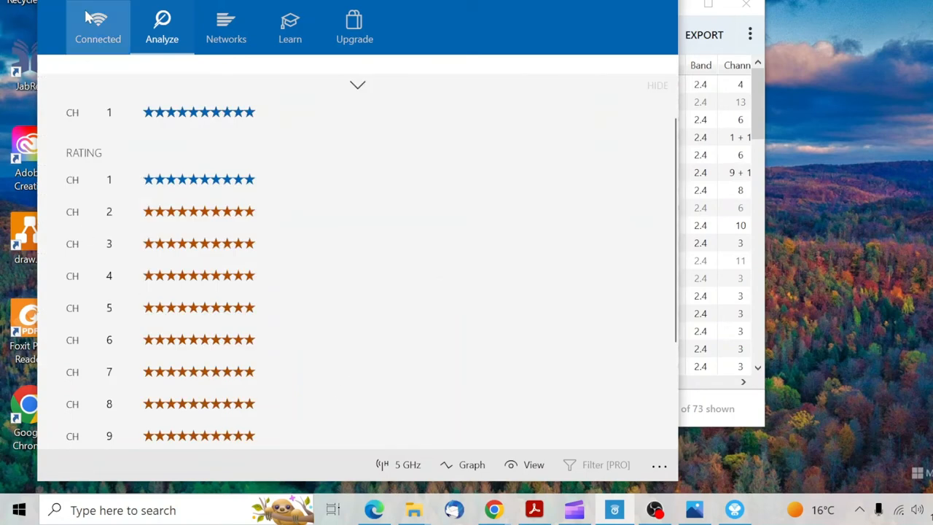
pyautogui.click(97, 22)
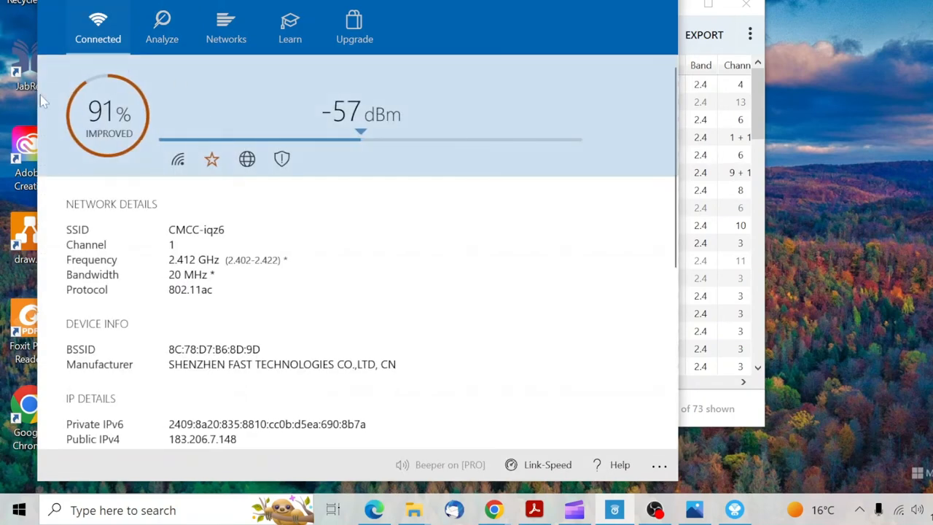
pyautogui.moveTo(61, 117)
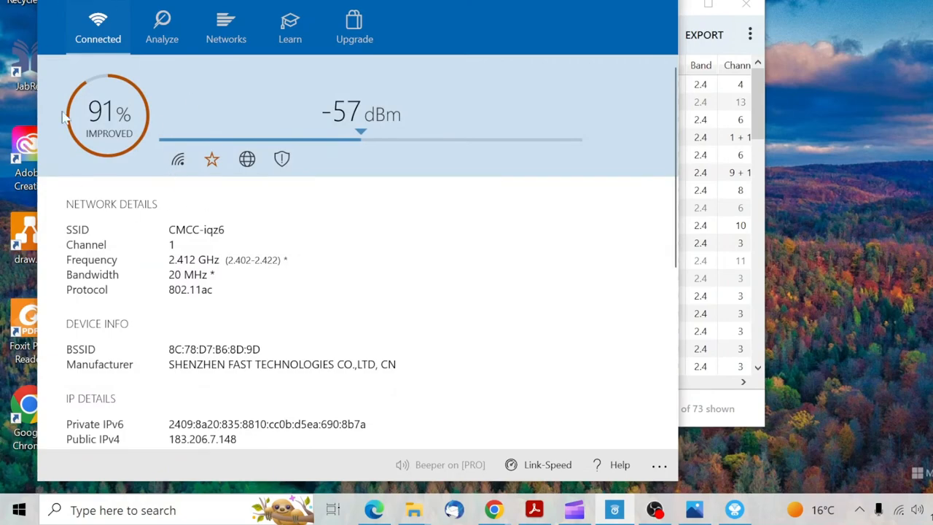
pyautogui.click(162, 28)
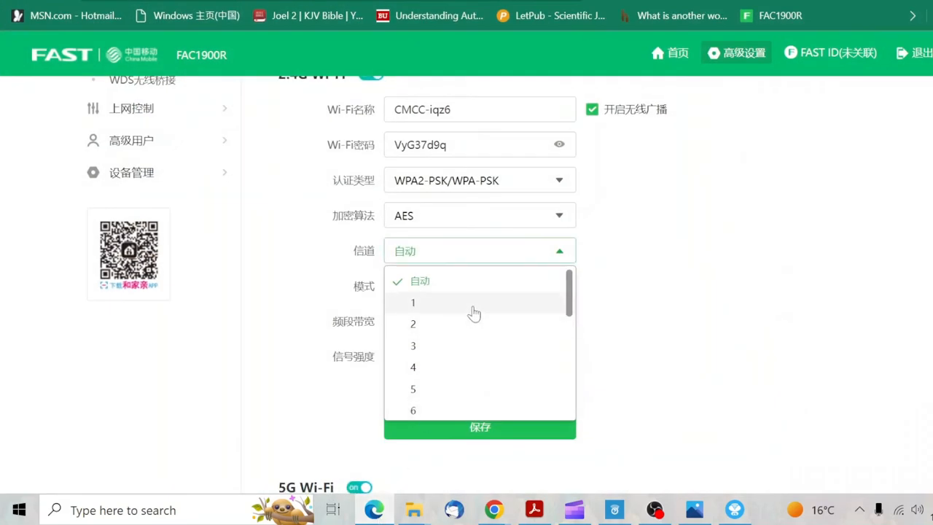
pyautogui.moveTo(404, 330)
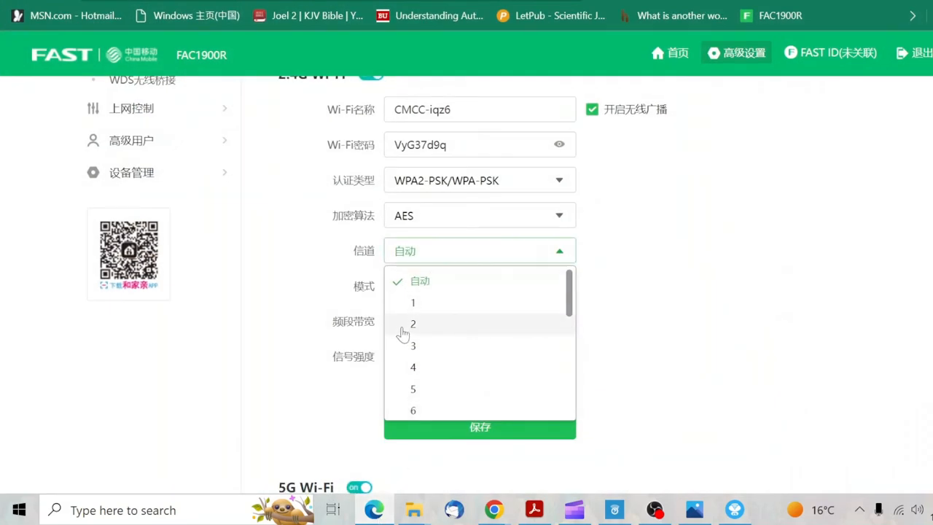
pyautogui.moveTo(415, 402)
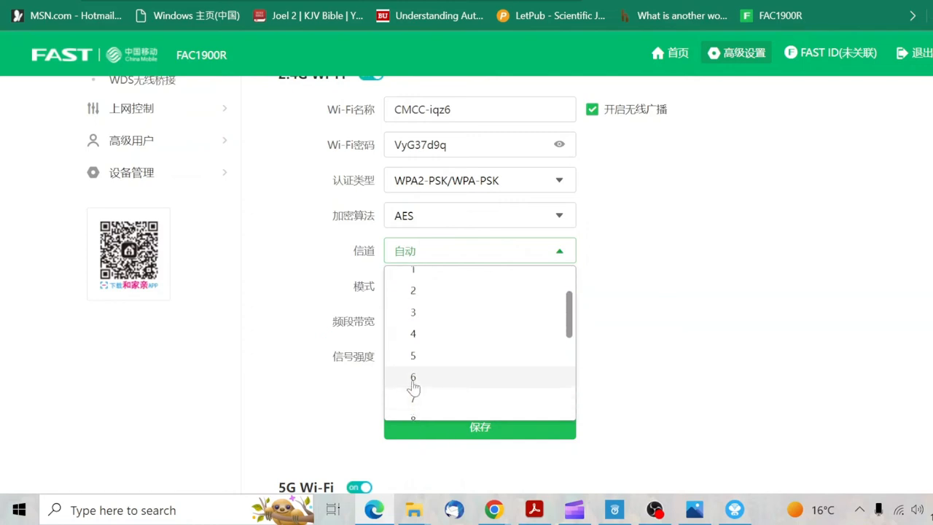
# Set the 2.4G Wi-Fi channel from automatic to 6 and save the router settings.
pyautogui.scroll(-3)
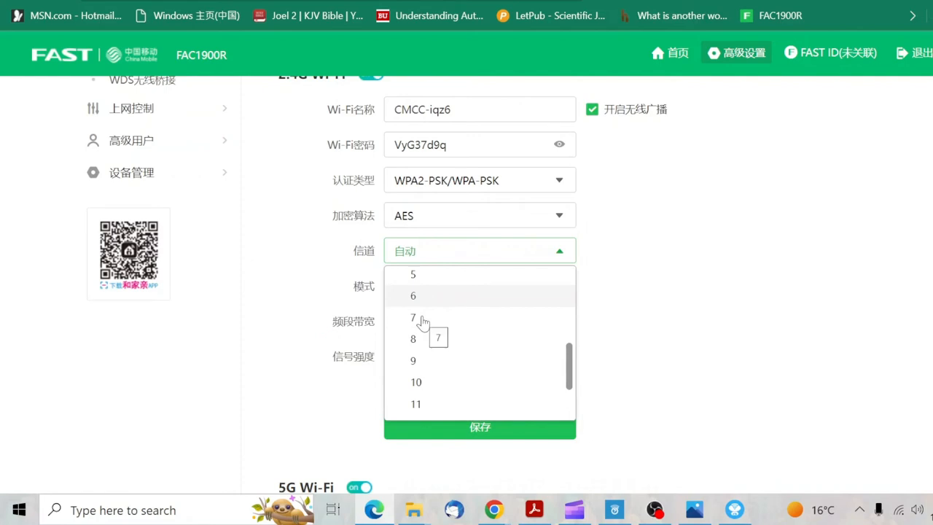
pyautogui.scroll(-3)
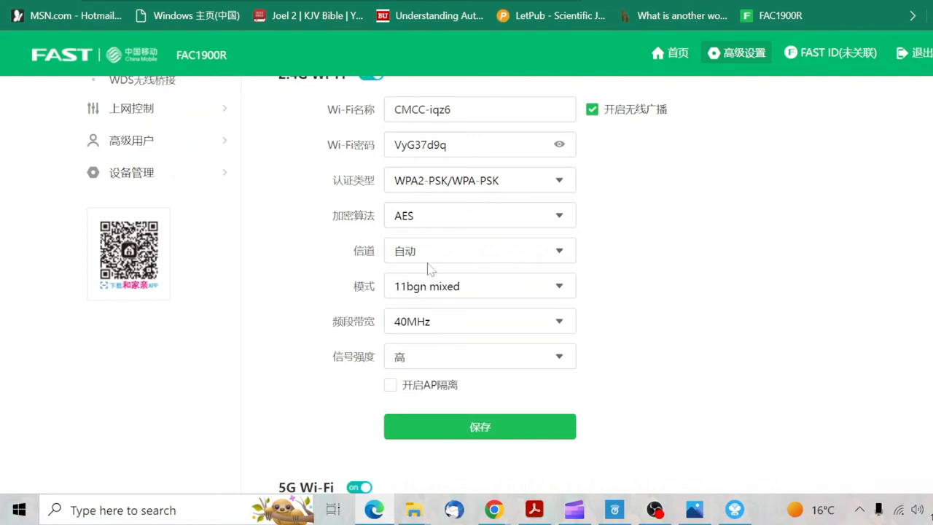
pyautogui.click(480, 251)
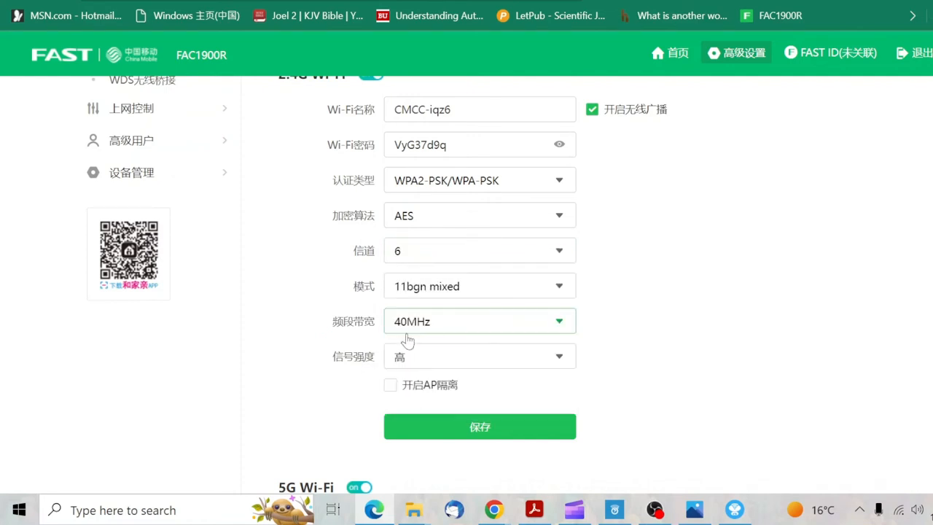
pyautogui.moveTo(428, 462)
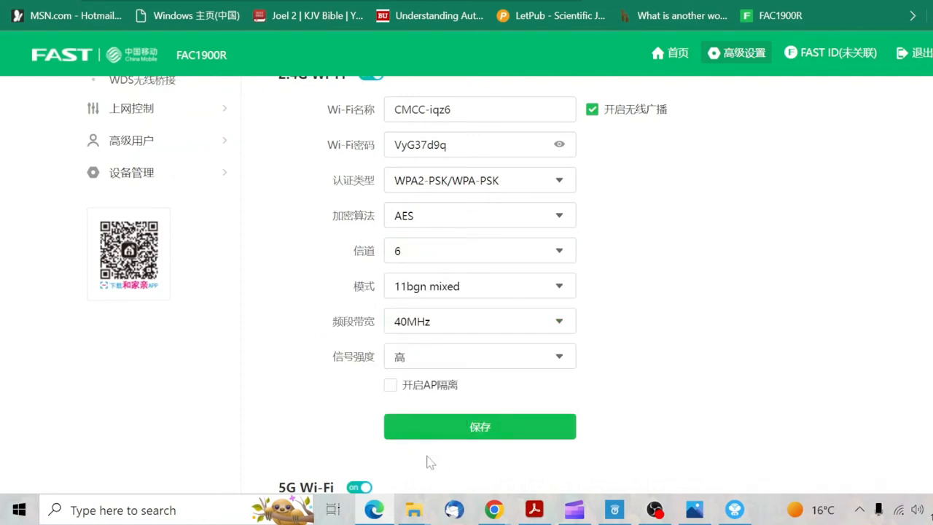
pyautogui.moveTo(434, 437)
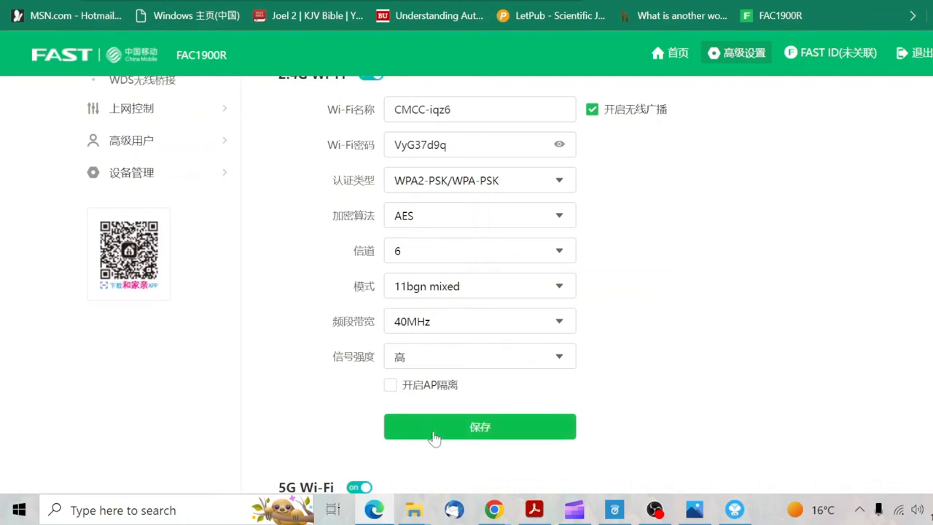
pyautogui.click(479, 425)
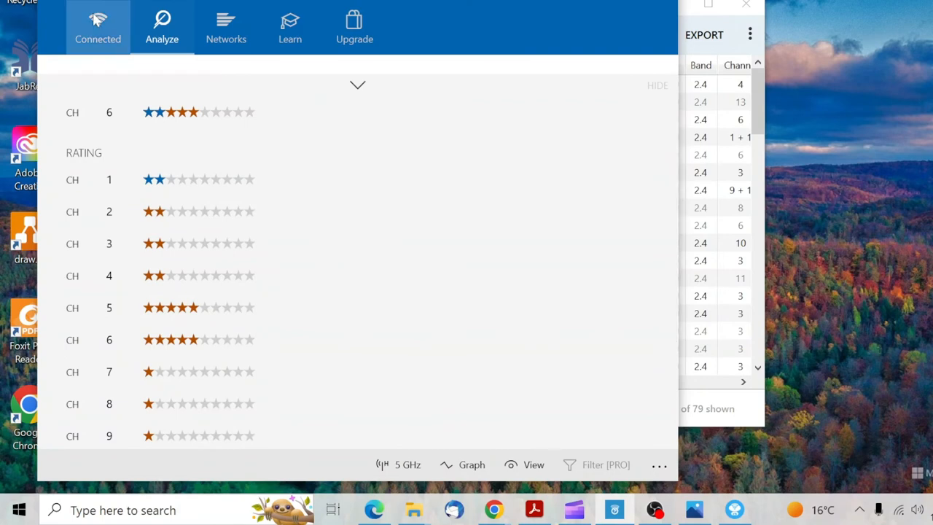
# Compare channel ratings with CMCC-iqz6 connection details, still reporting channel 1 at 2.412 GHz.
pyautogui.click(97, 26)
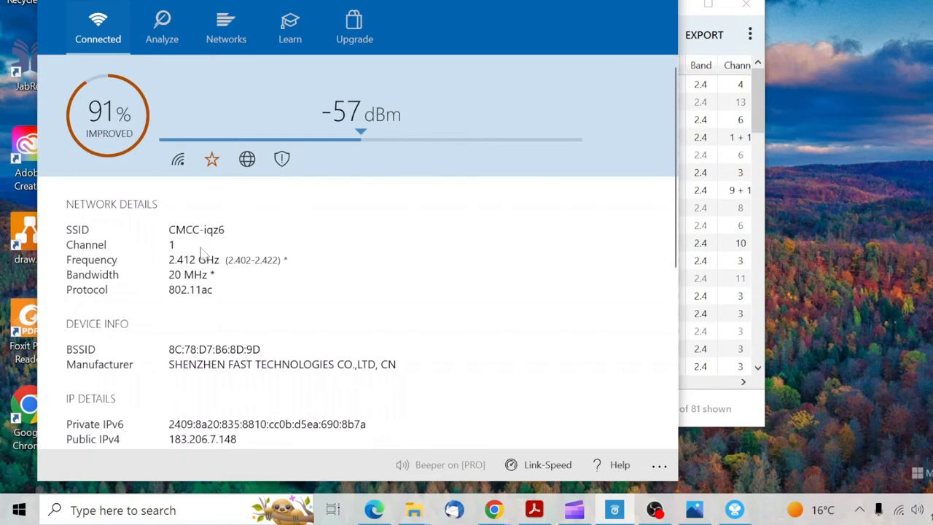
pyautogui.scroll(-3)
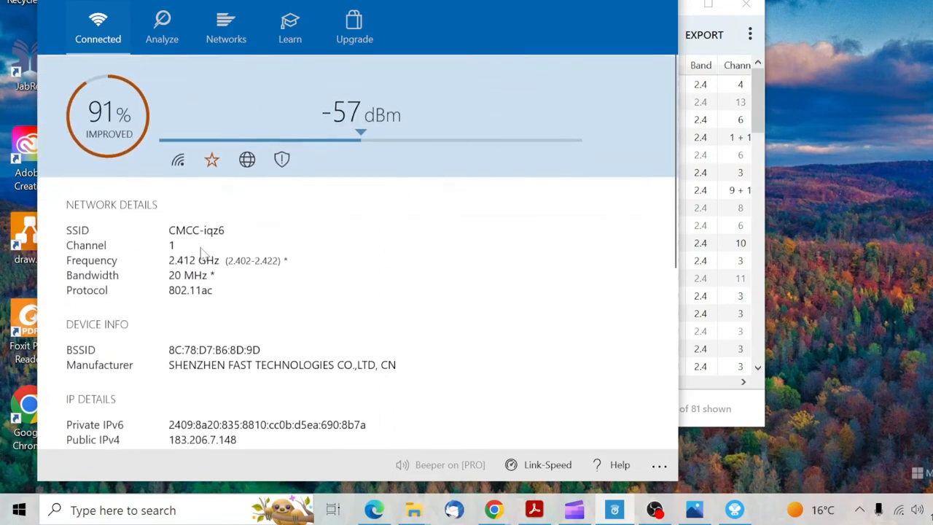
pyautogui.click(162, 27)
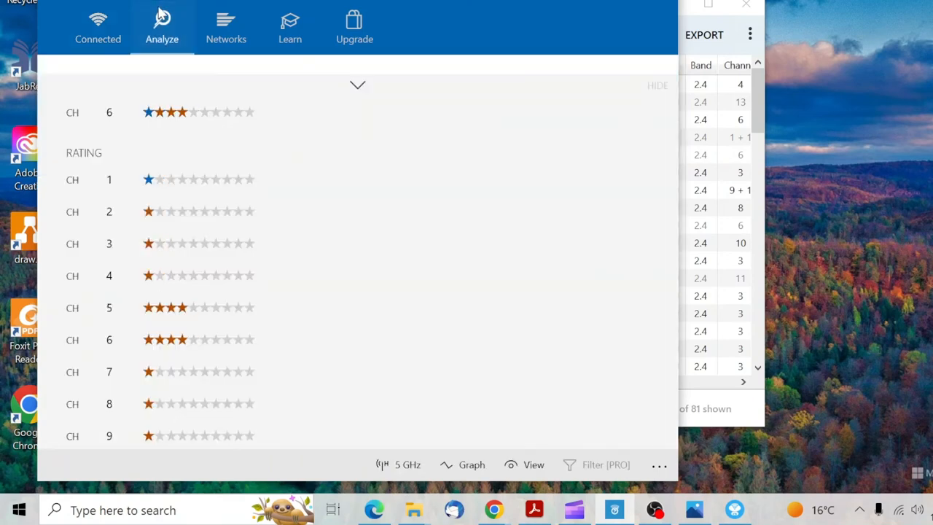
pyautogui.click(97, 28)
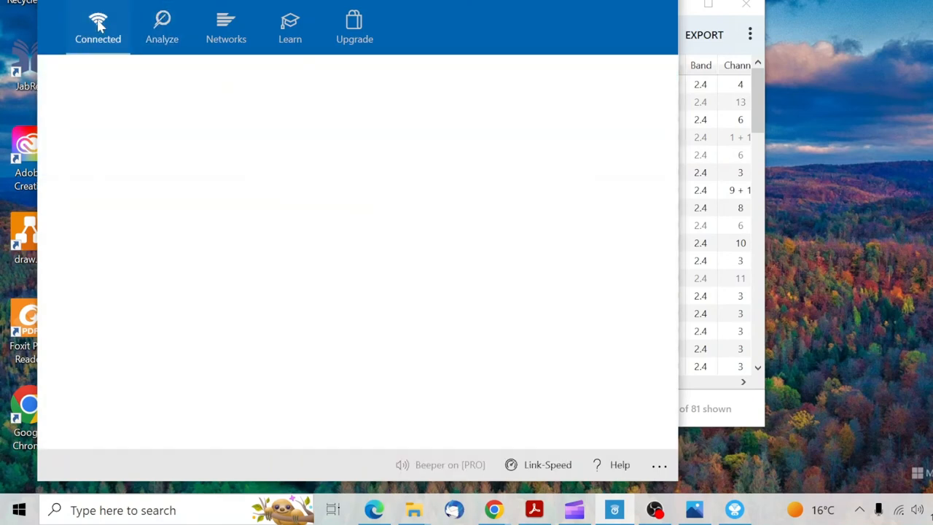
pyautogui.click(98, 22)
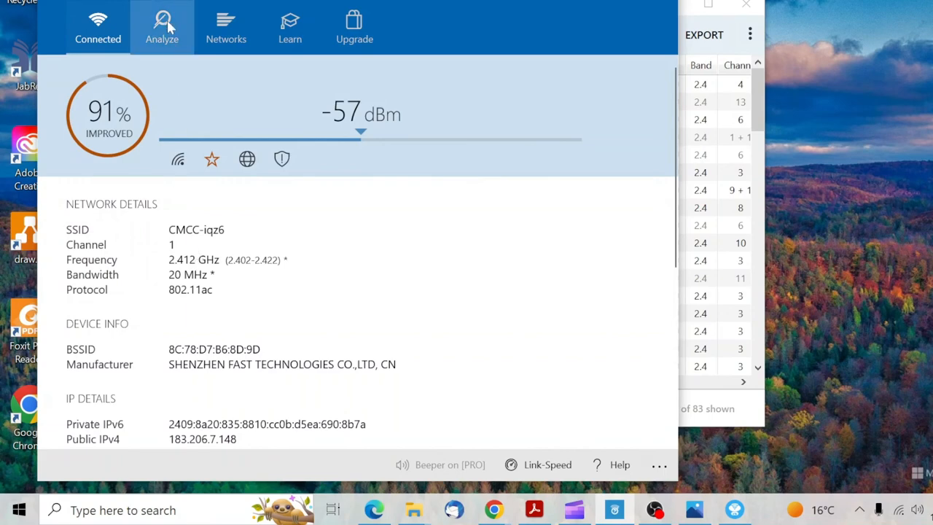
pyautogui.click(96, 23)
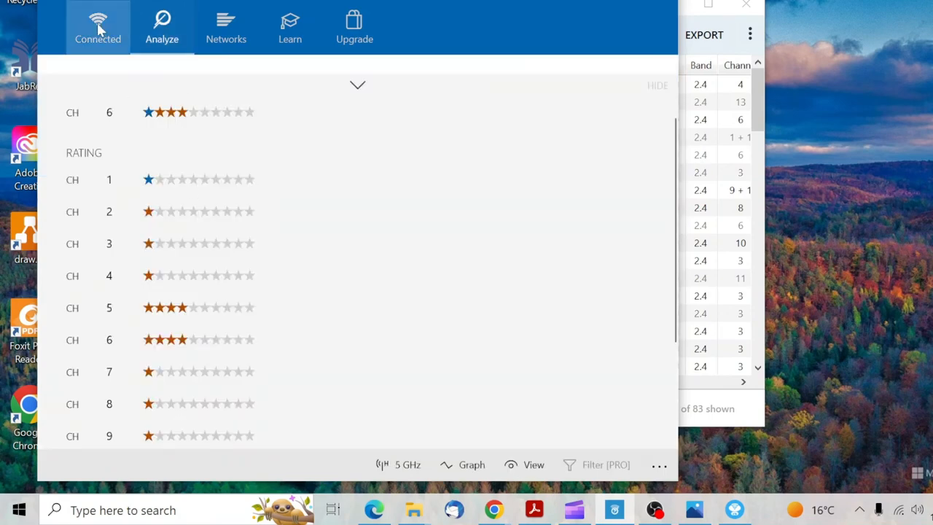
pyautogui.click(97, 27)
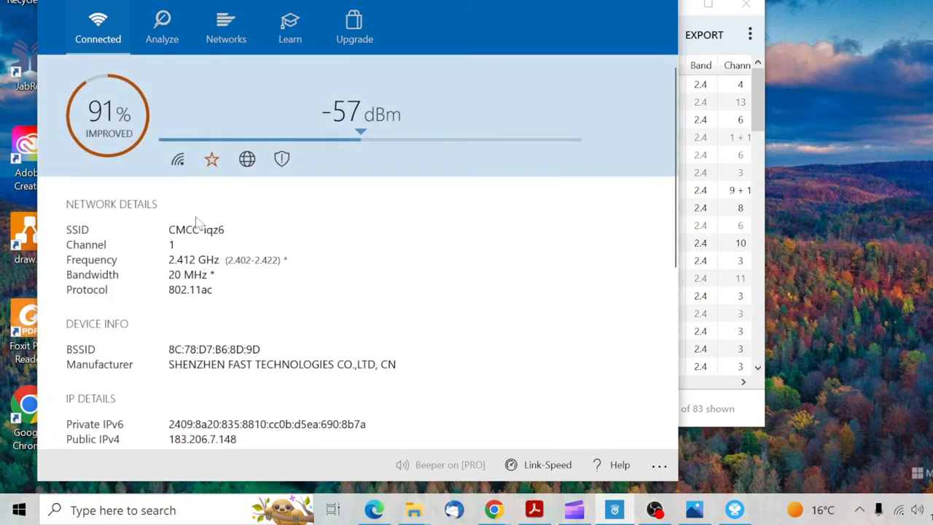
pyautogui.moveTo(372, 507)
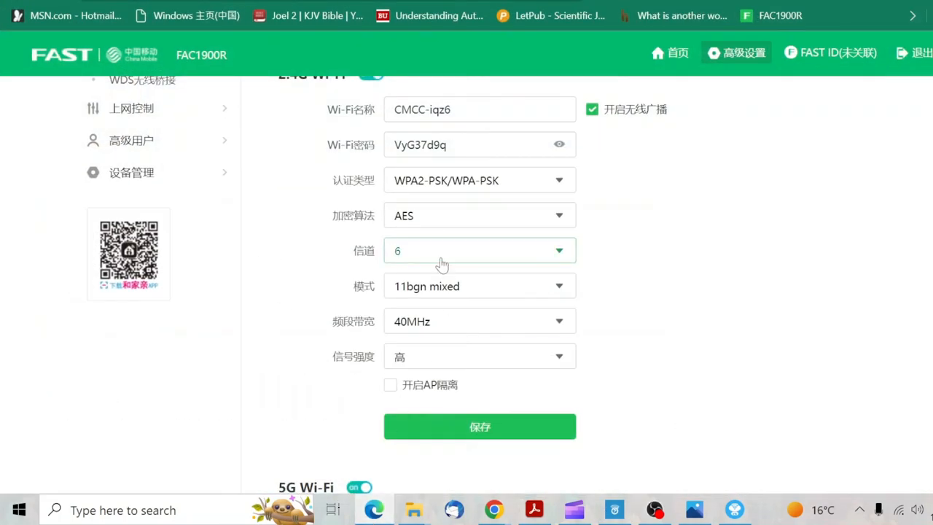
pyautogui.moveTo(461, 425)
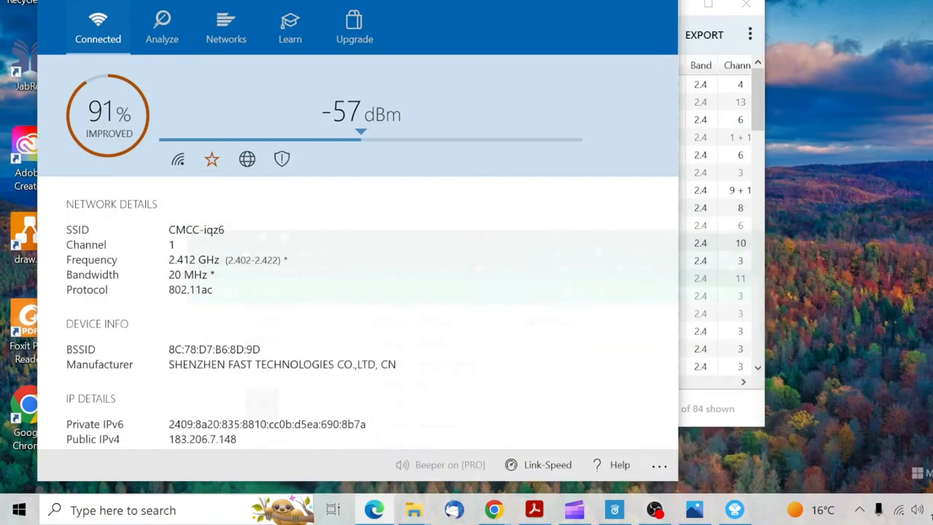
# Confirm CMCC-iqz6 now on channel 6 at 2.437 GHz, 100% improved, and show the 2.4 GHz graph.
pyautogui.click(162, 26)
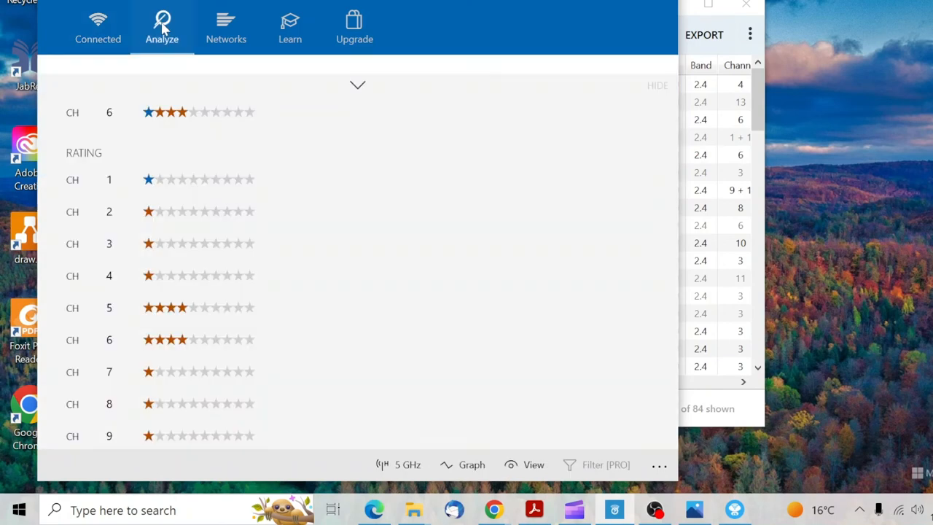
pyautogui.moveTo(78, 29)
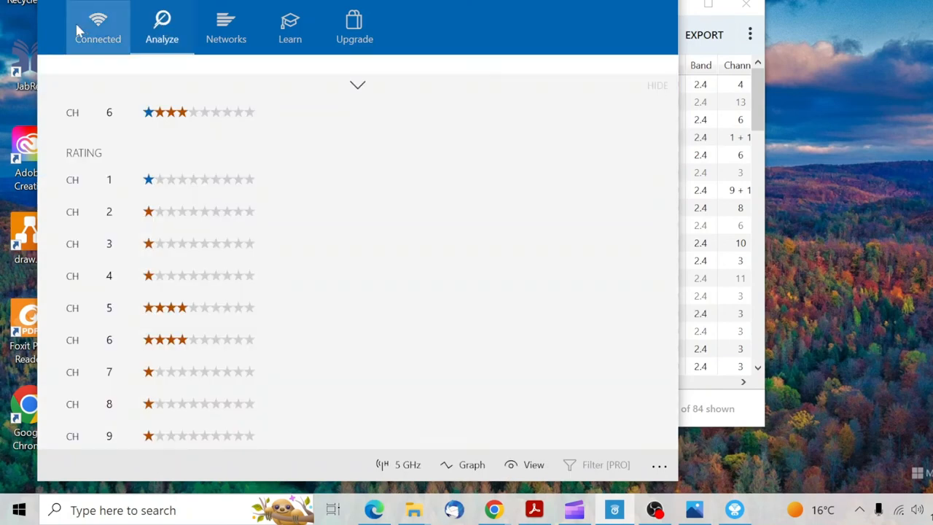
pyautogui.click(96, 27)
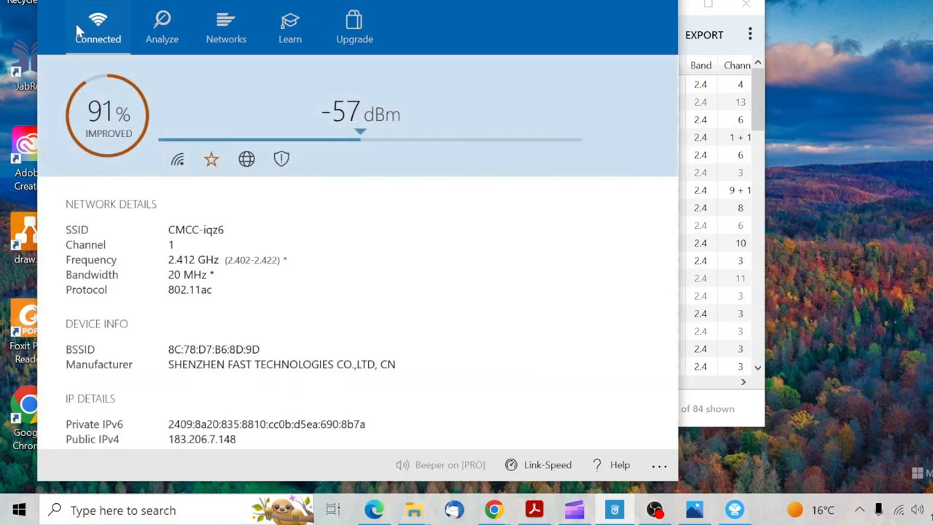
pyautogui.moveTo(149, 18)
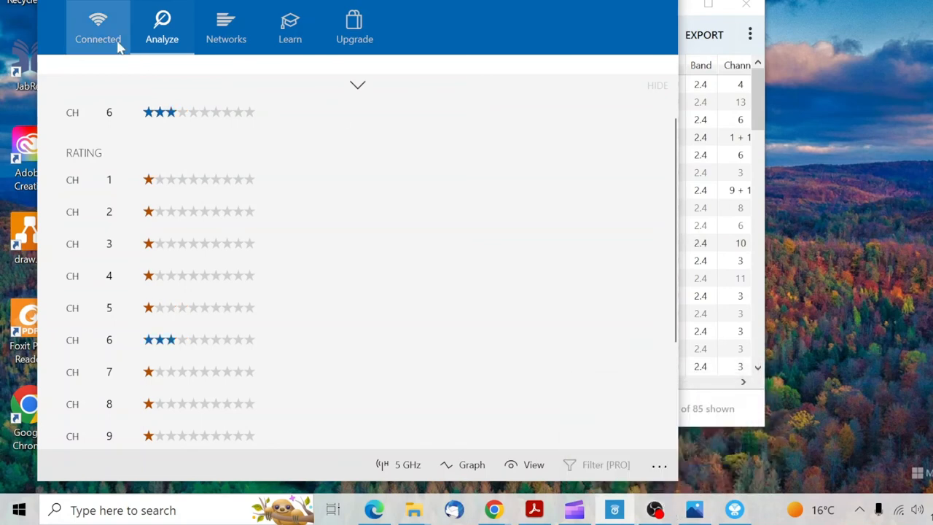
pyautogui.click(96, 26)
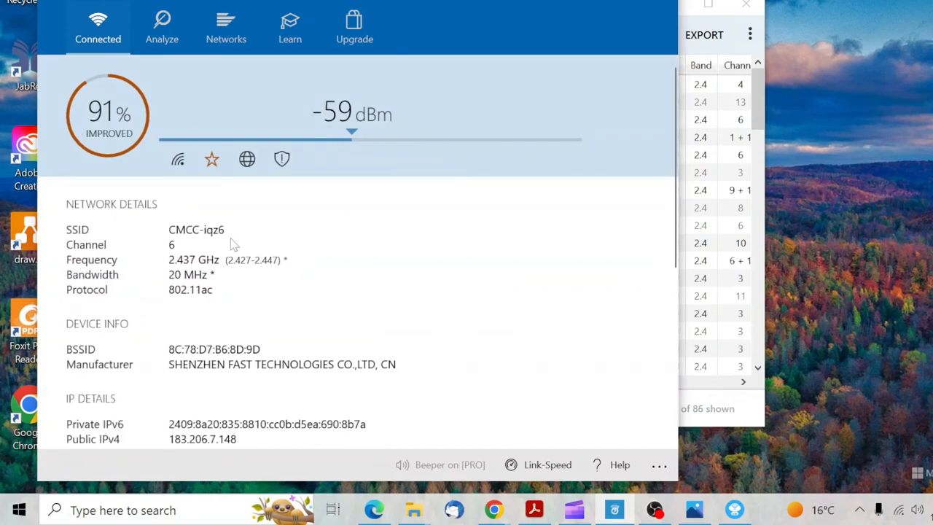
pyautogui.moveTo(175, 300)
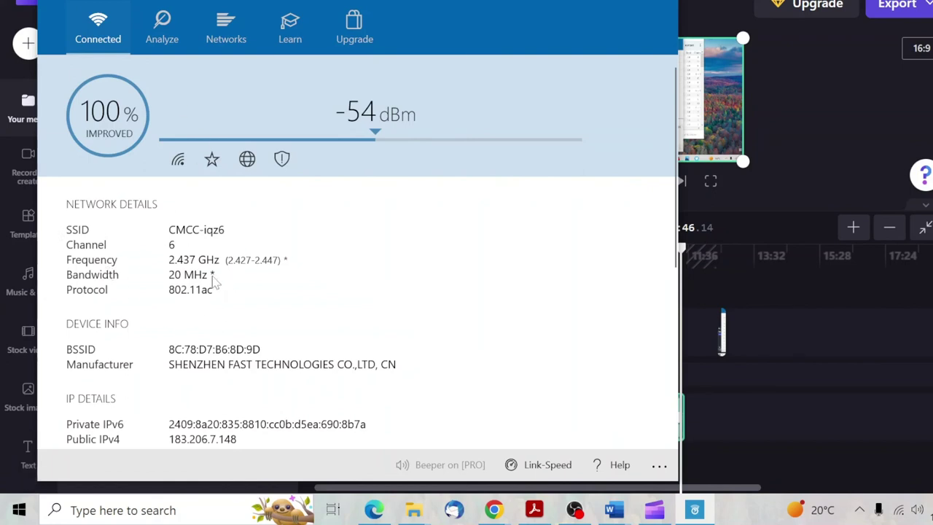
pyautogui.moveTo(119, 149)
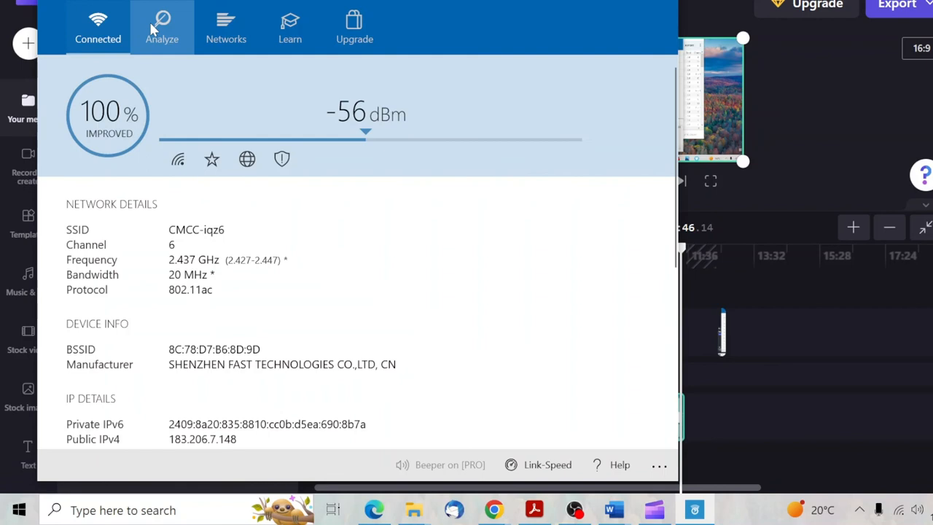
pyautogui.click(162, 22)
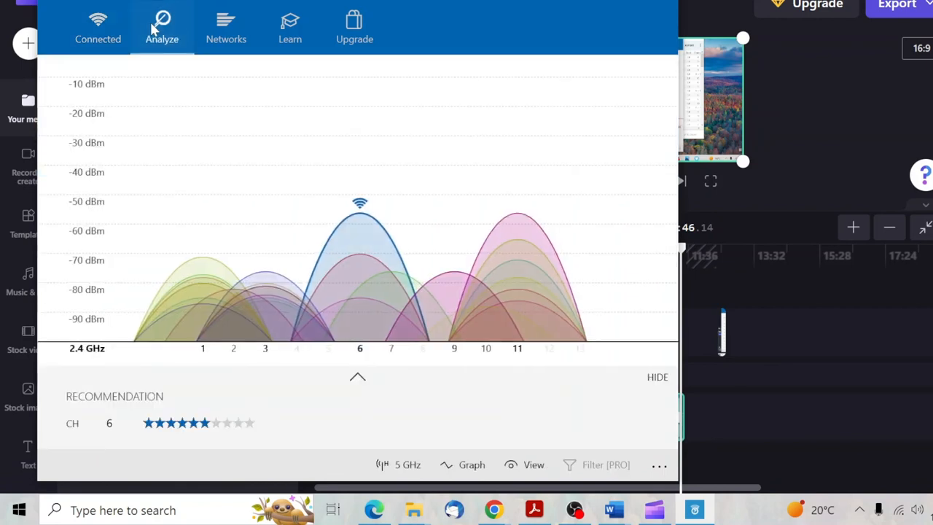